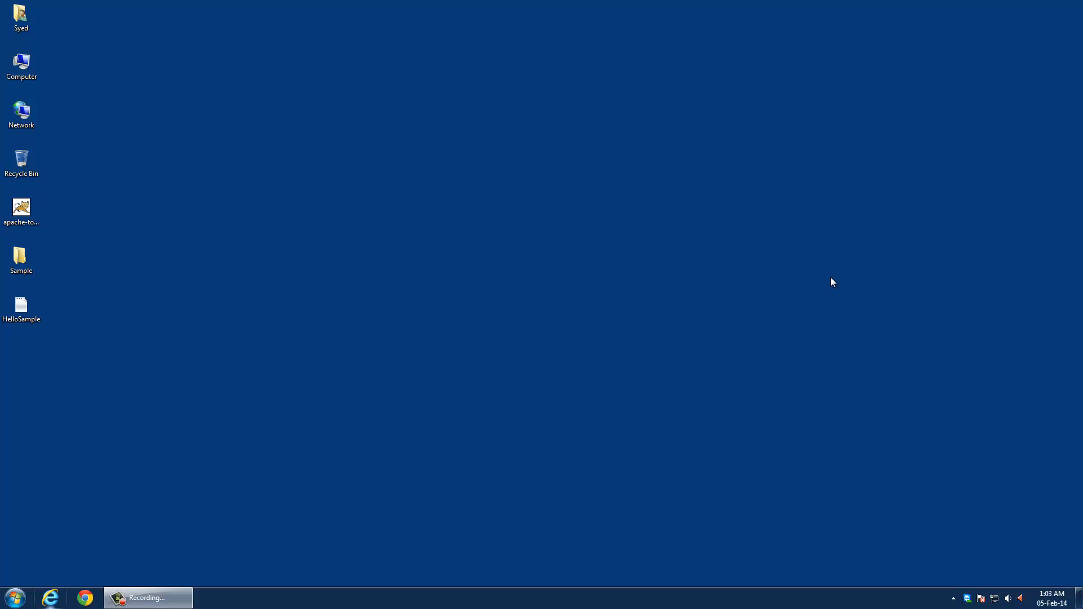
mouse_move(819, 286)
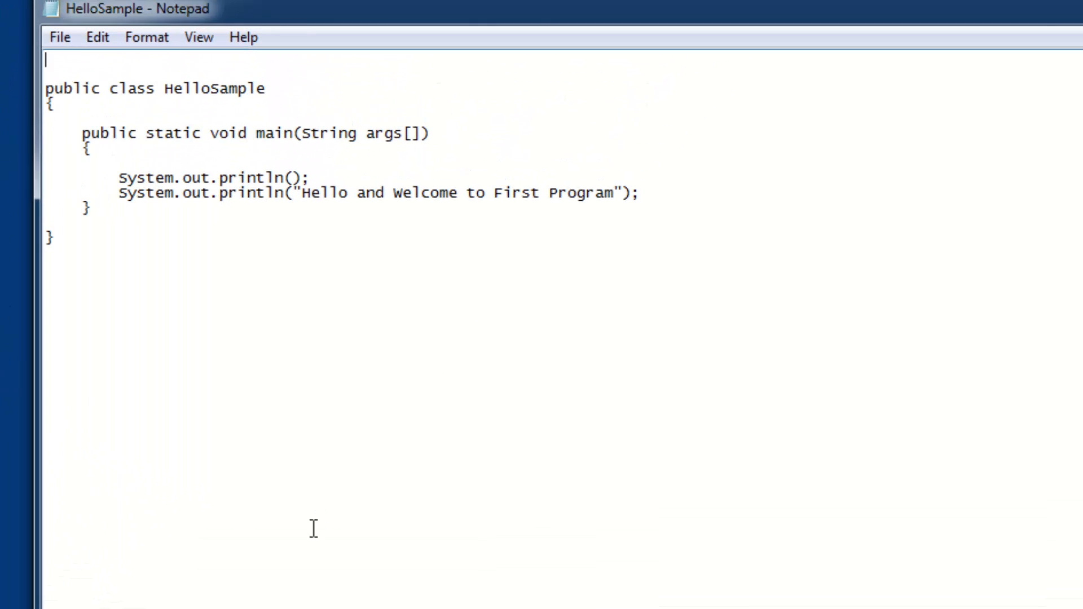
mouse_move(216, 490)
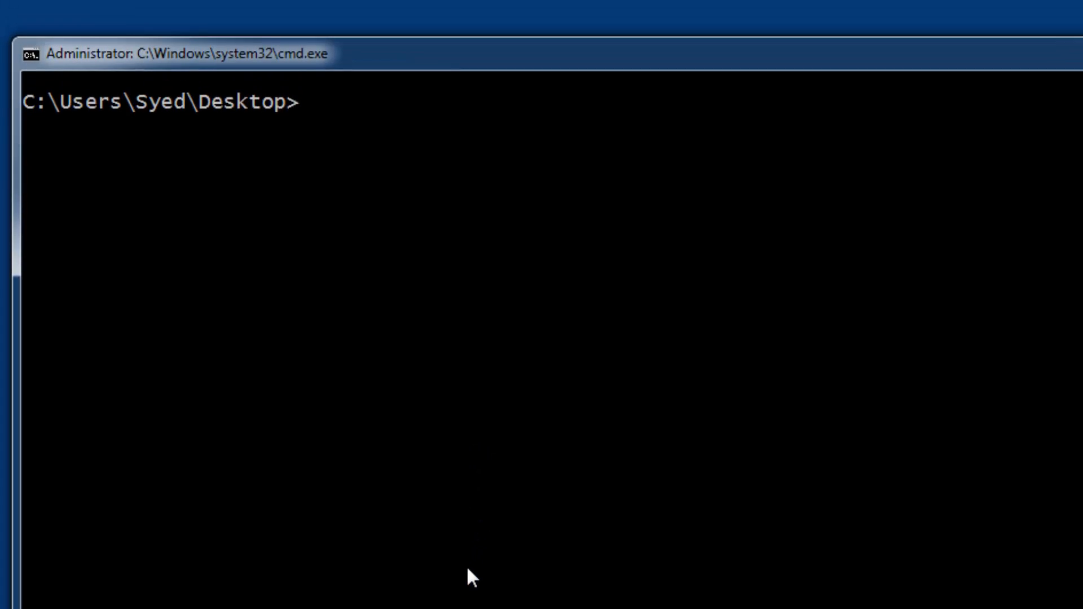
Compile HelloSample.java with javac from the Desktop prompt
type("javac He")
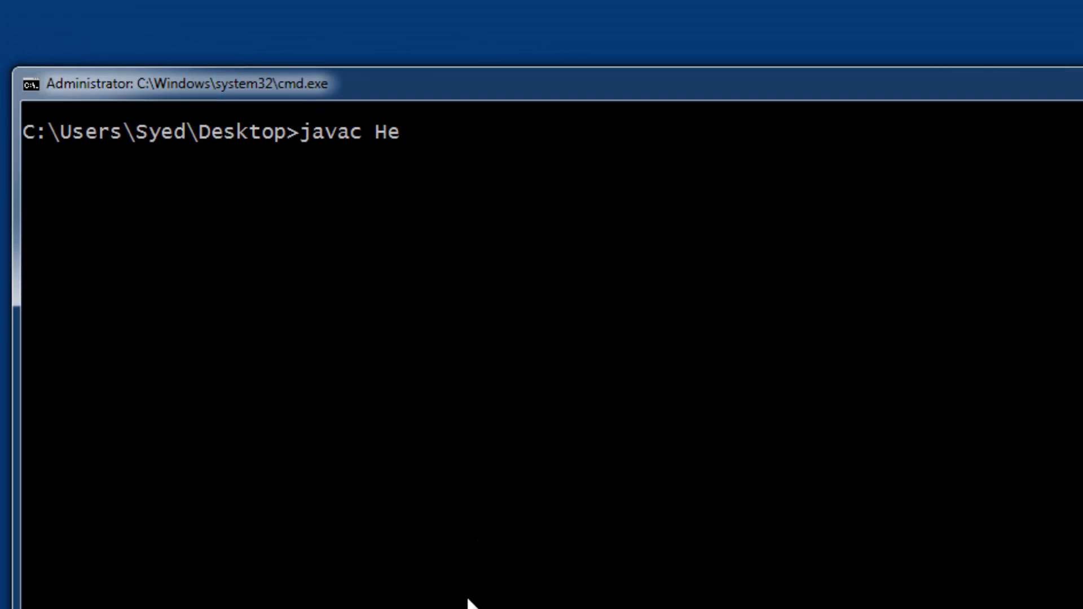
key("Return")
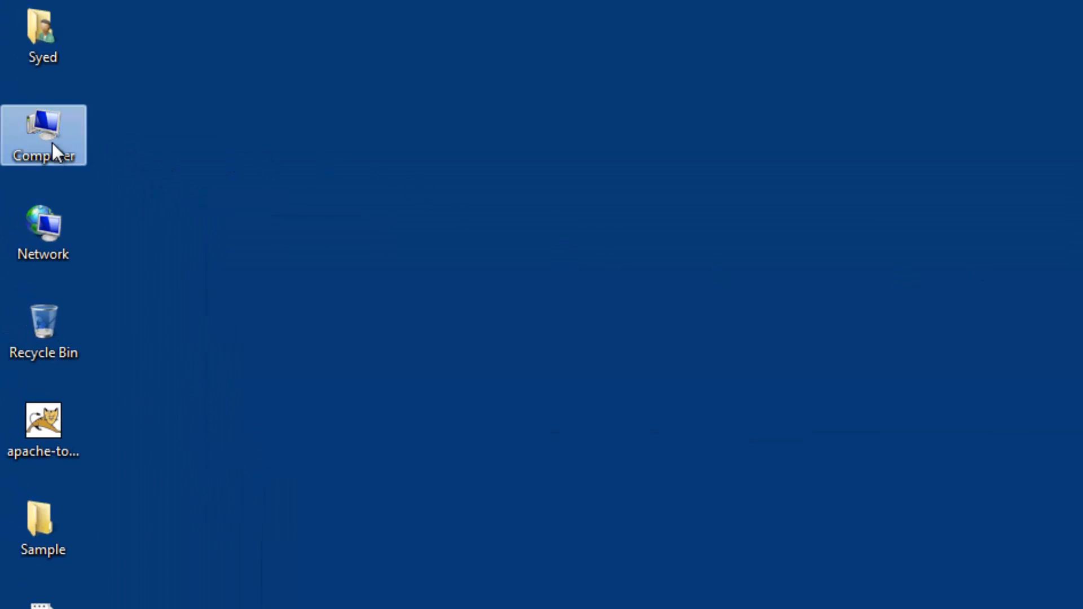
Open the Computer's Properties system information page and scroll it
right_click(42, 135)
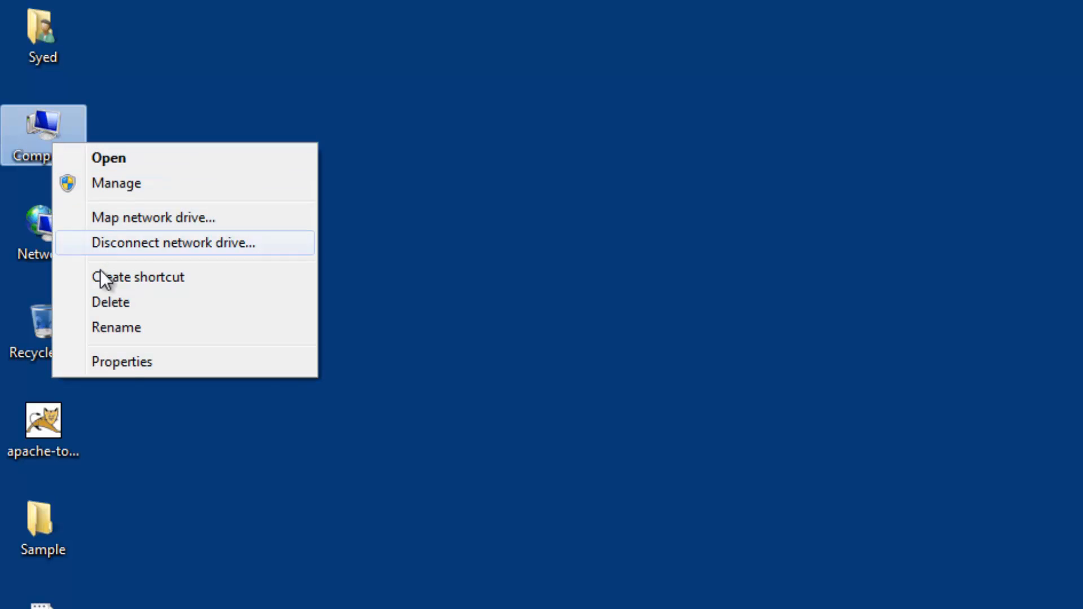
left_click(121, 361)
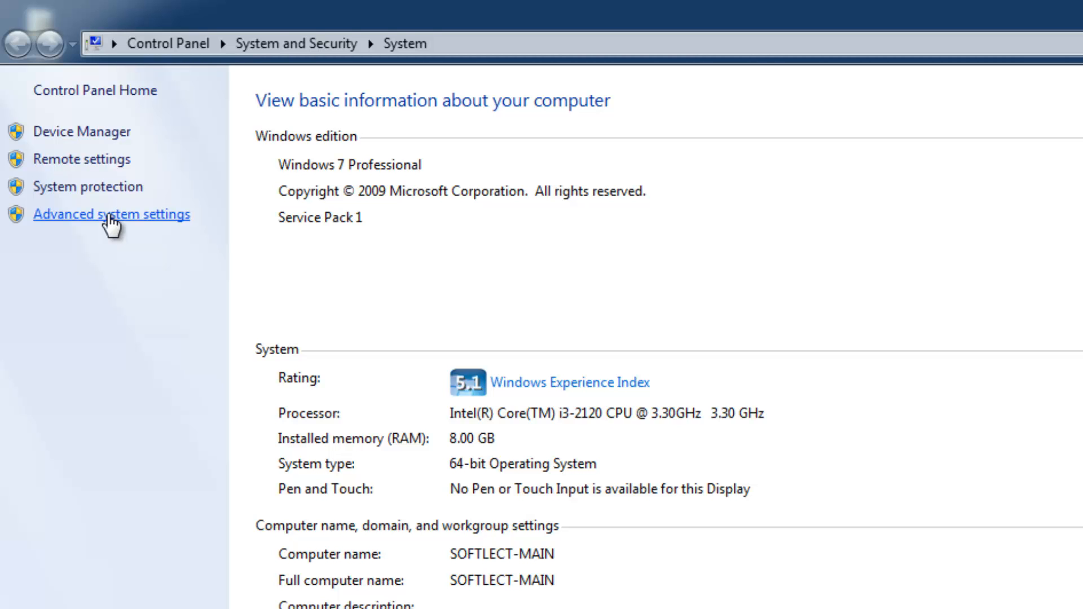
scroll("down", 3)
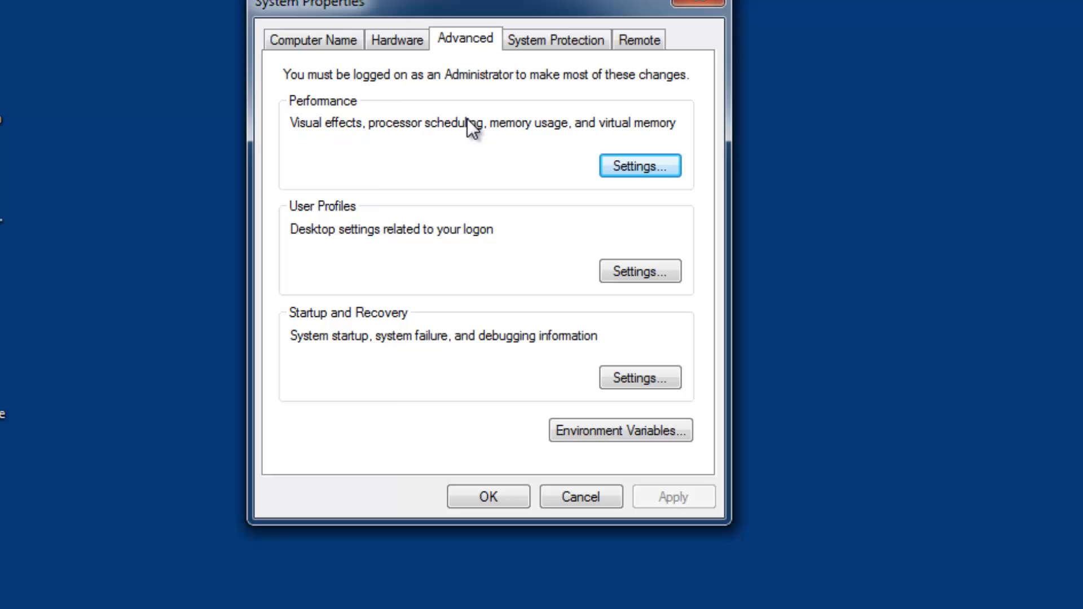
mouse_move(470, 48)
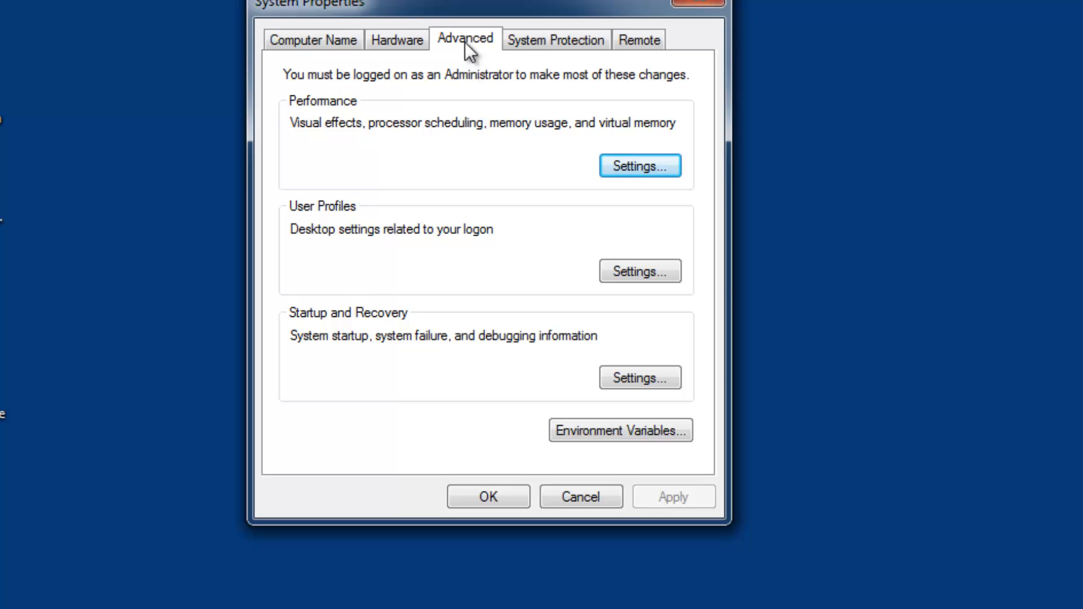
Open Environment Variables and select the system Path variable to edit
left_click(619, 430)
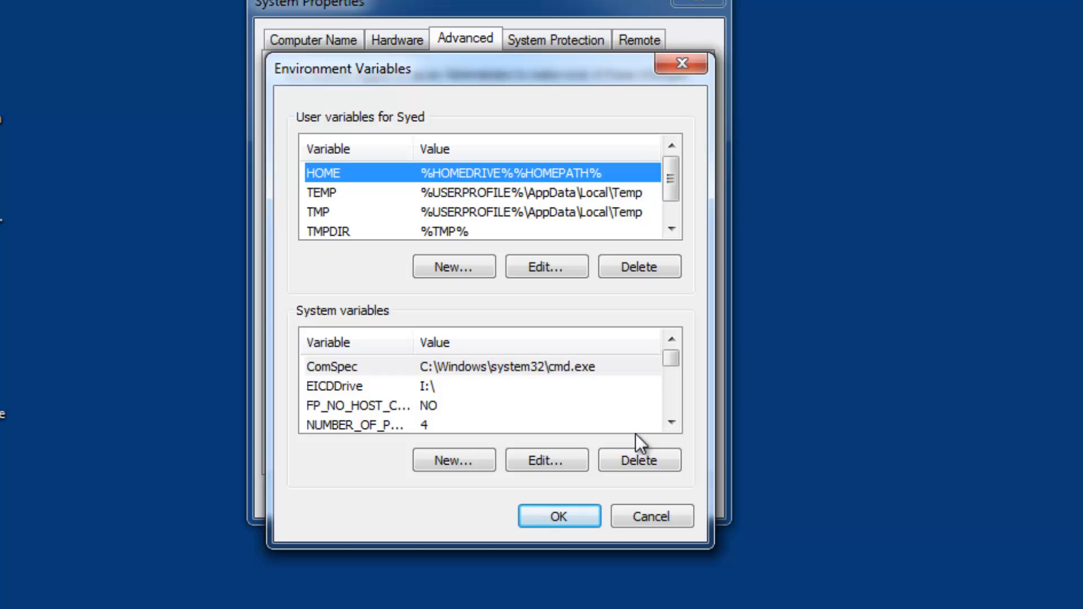
mouse_move(314, 135)
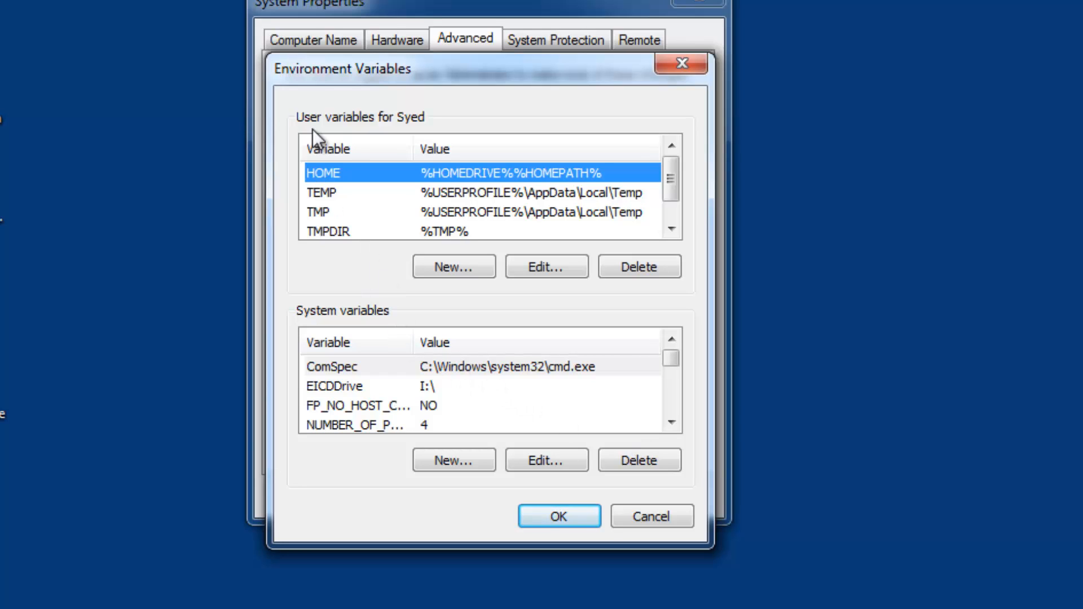
mouse_move(310, 135)
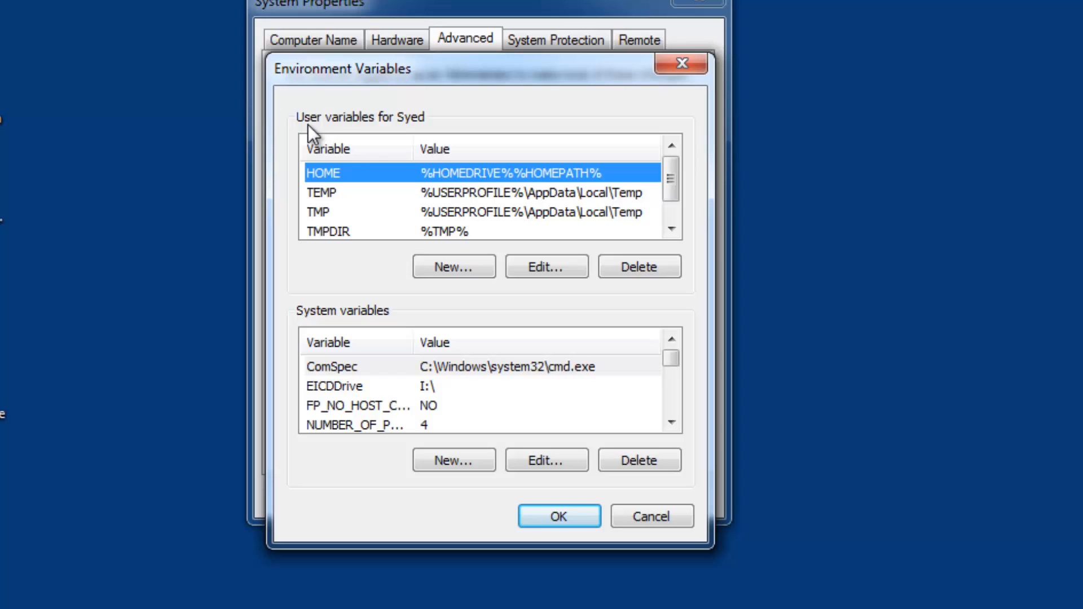
mouse_move(384, 332)
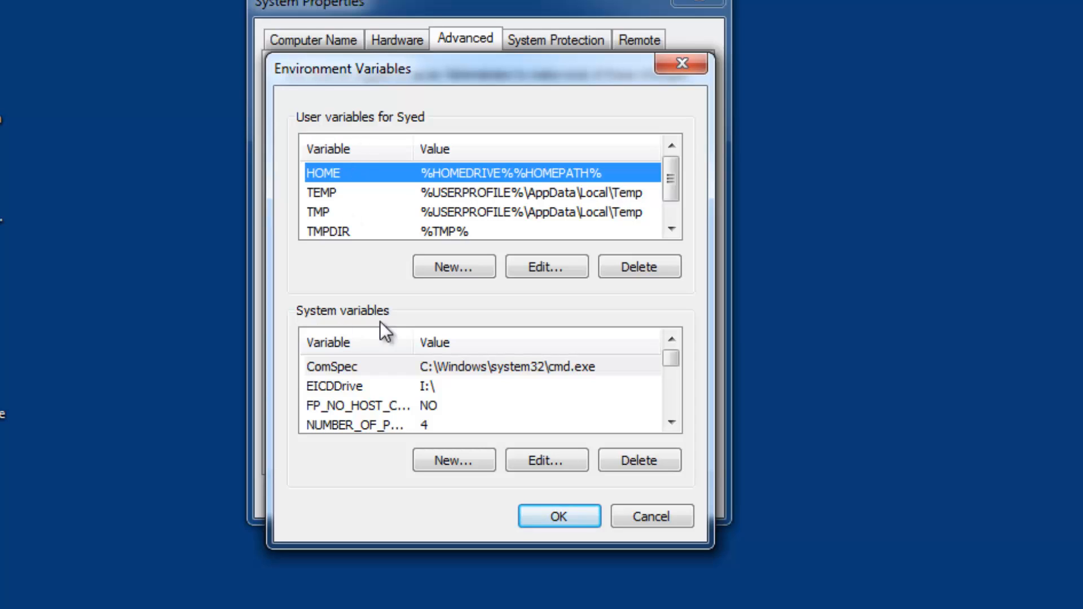
mouse_move(402, 330)
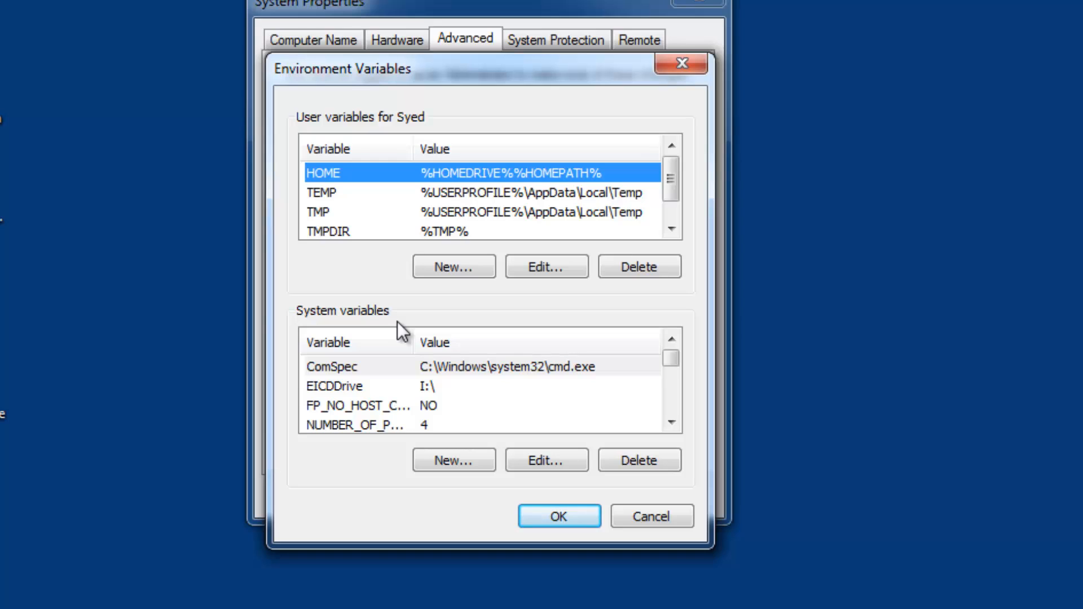
mouse_move(402, 337)
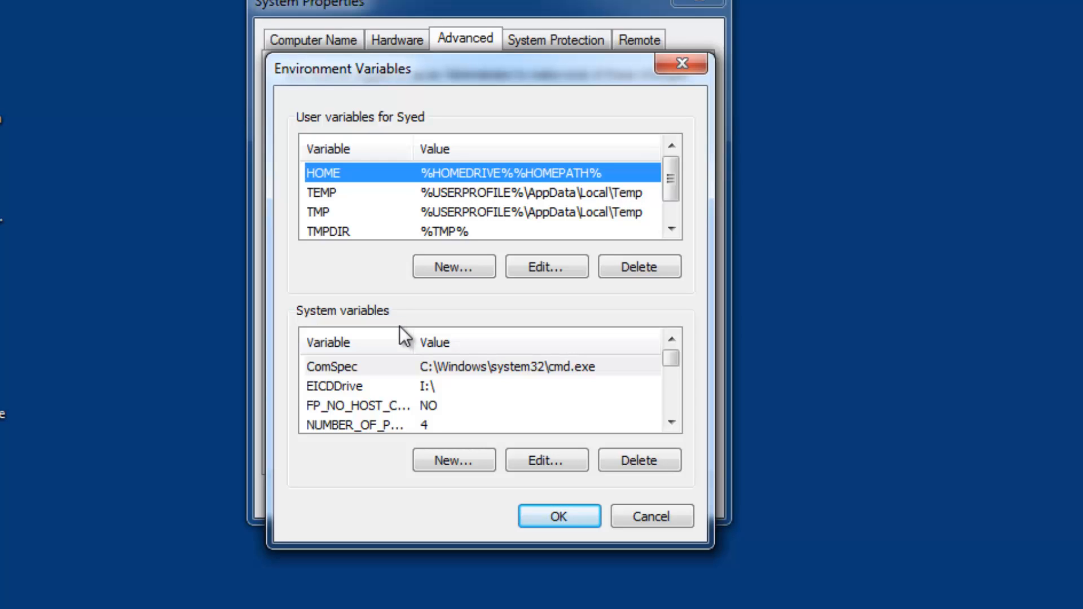
left_click(670, 421)
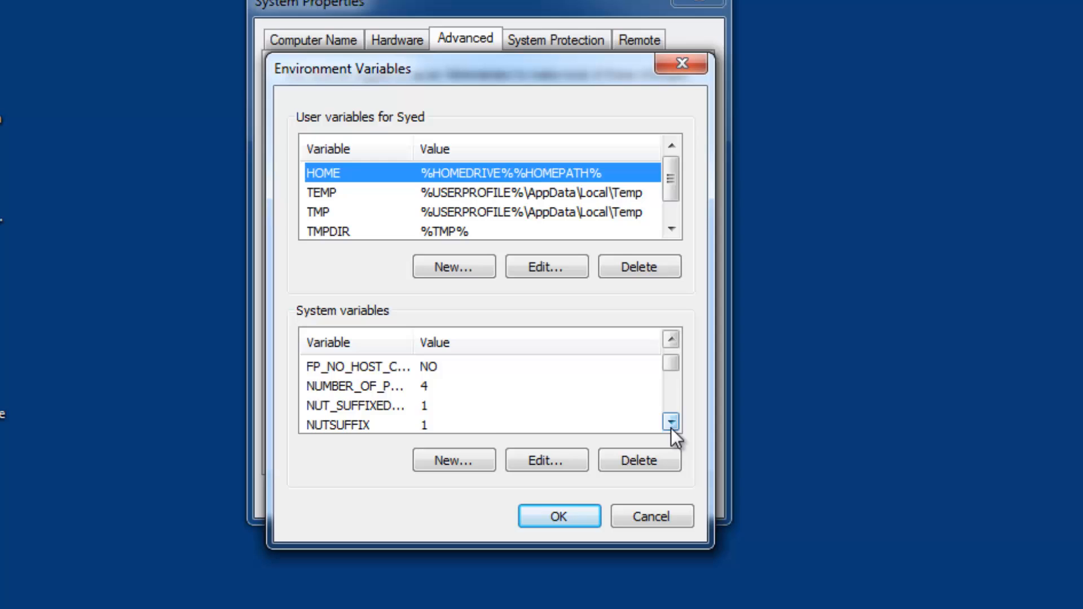
left_click(669, 422)
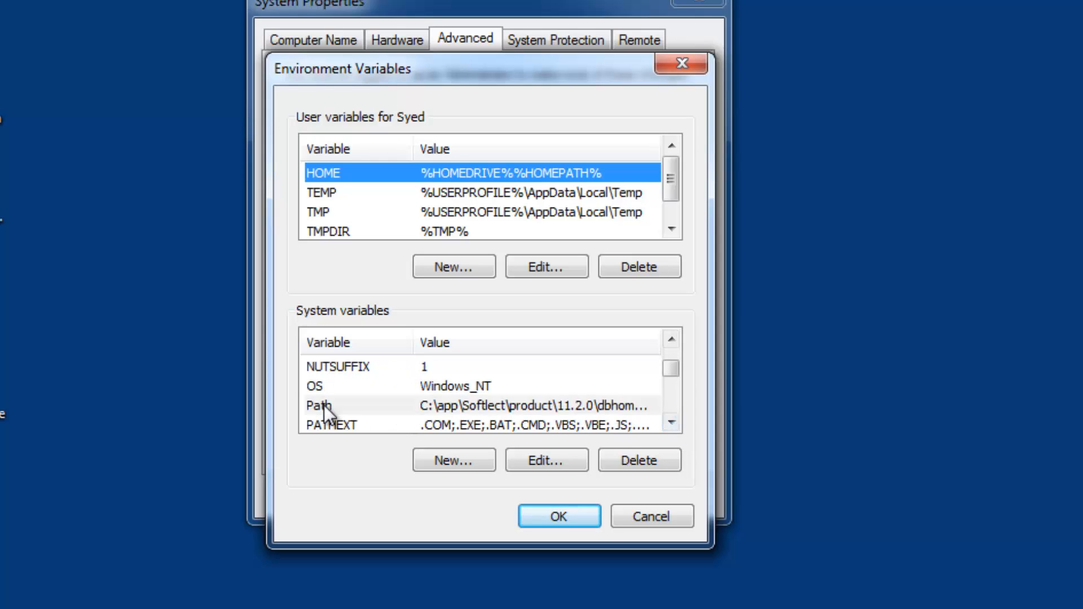
left_click(318, 406)
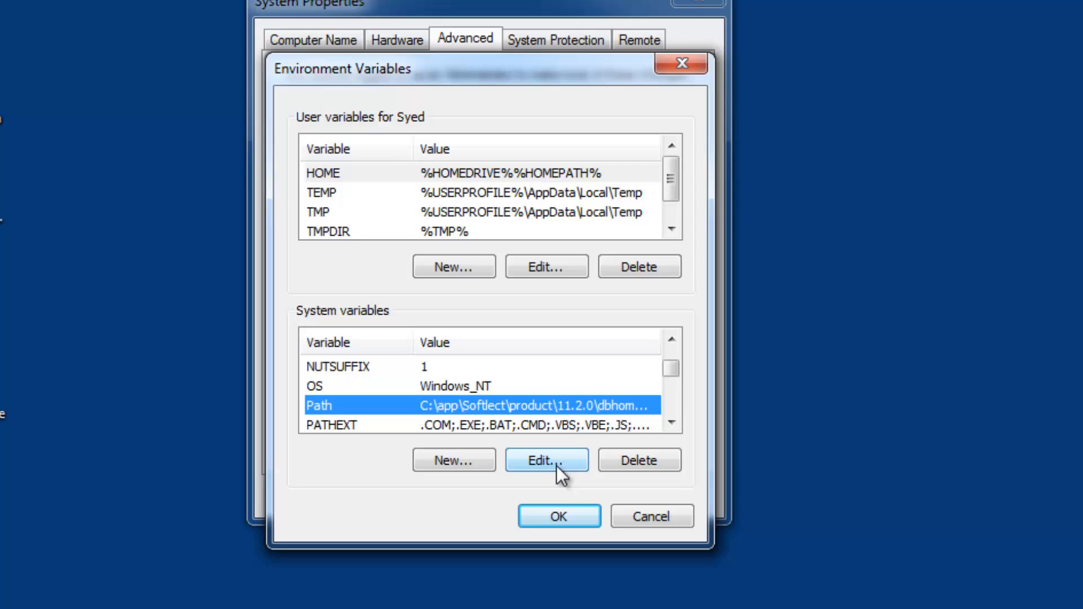
mouse_move(529, 461)
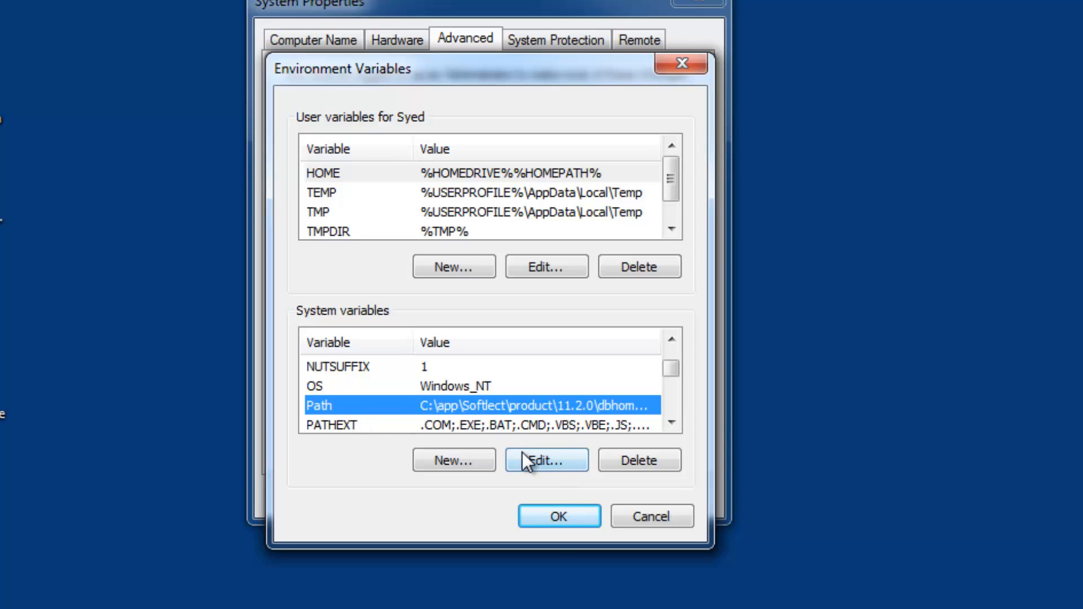
mouse_move(453, 461)
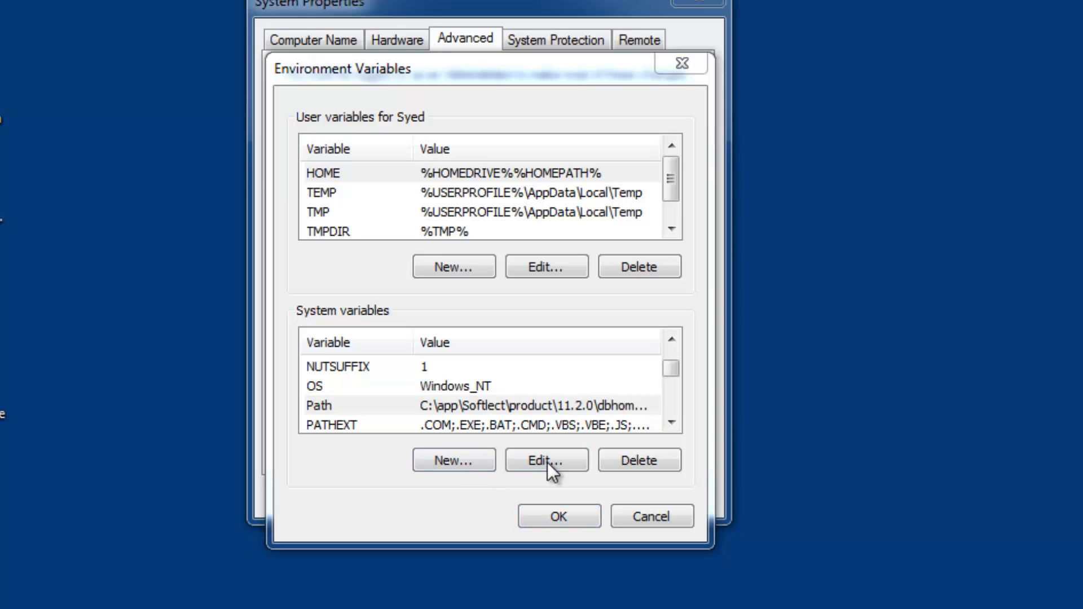
left_click(545, 460)
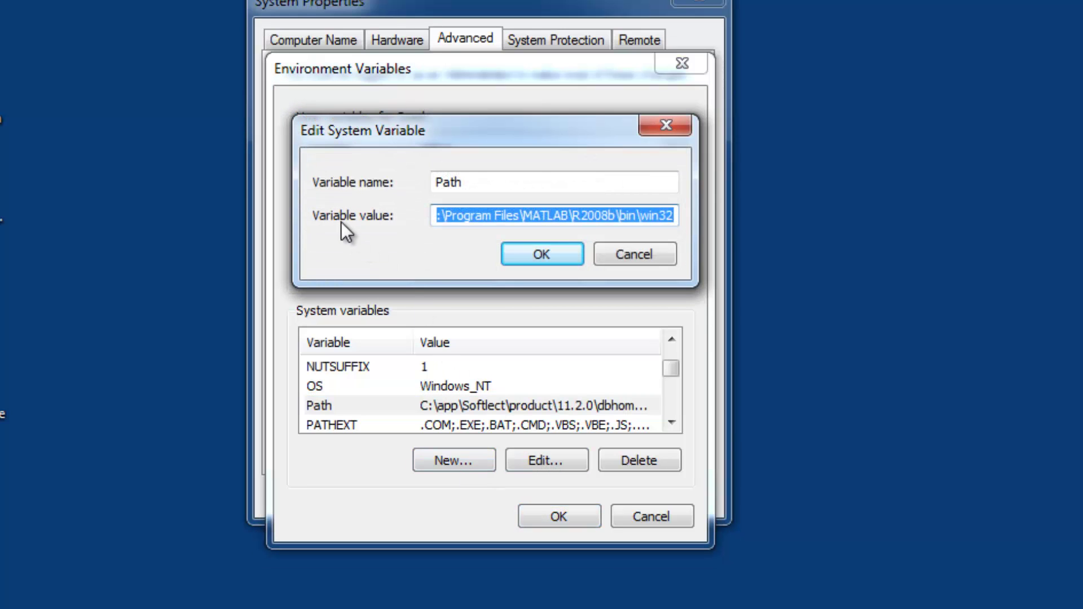
left_click(553, 181)
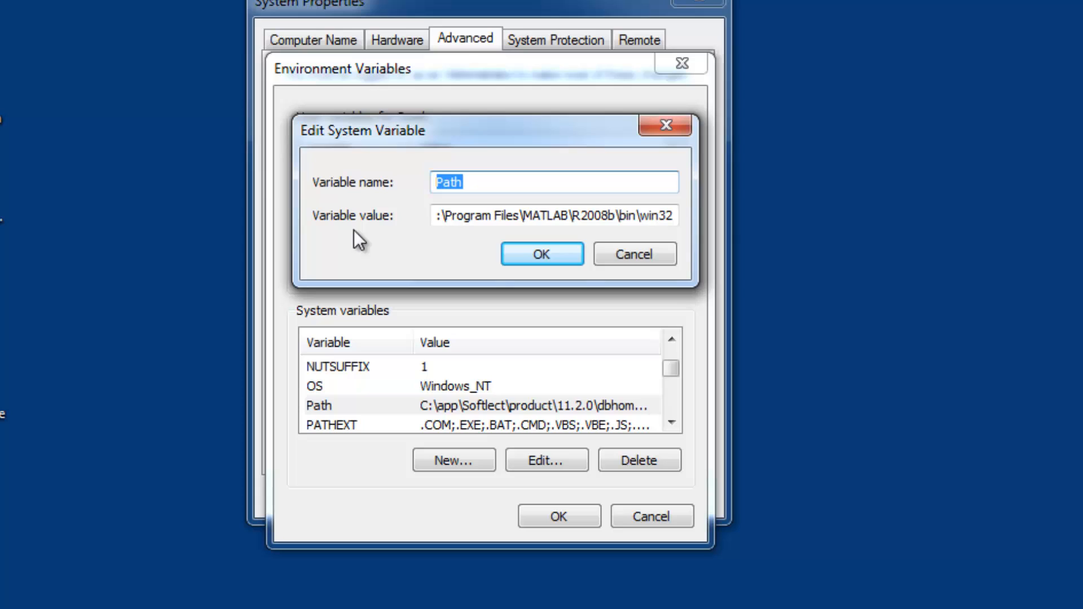
mouse_move(481, 216)
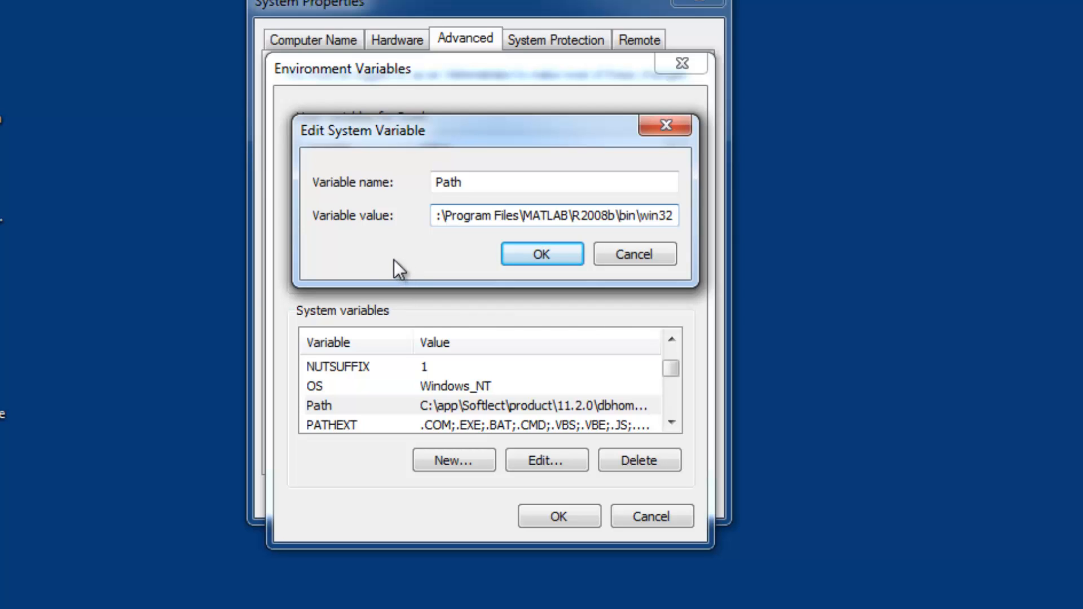
mouse_move(373, 308)
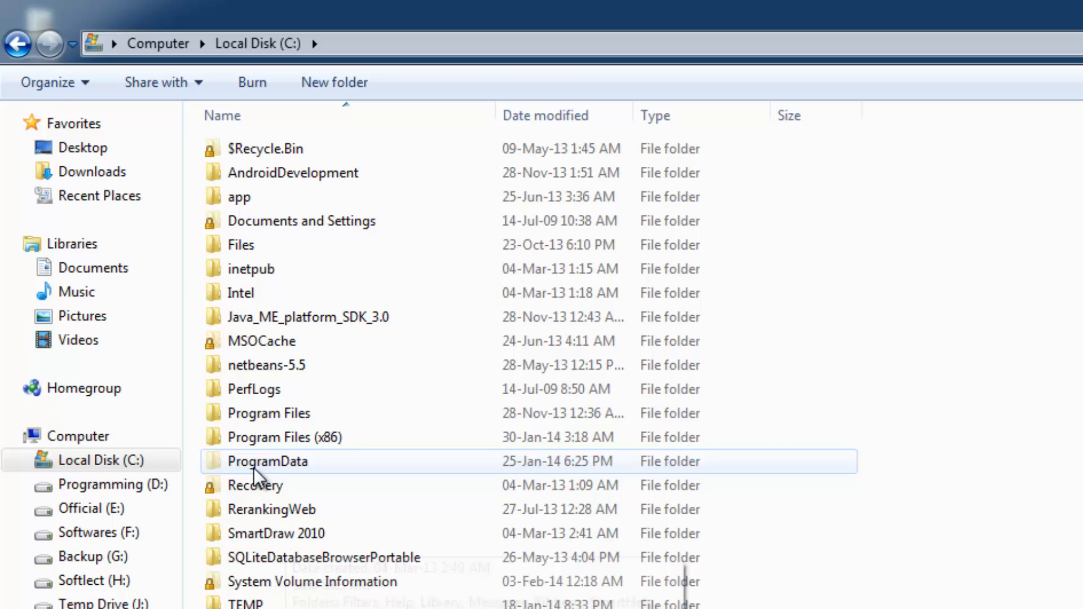
Browse Program Files > Java > jdk1.7.0_15 > bin and copy its address path
double_click(268, 412)
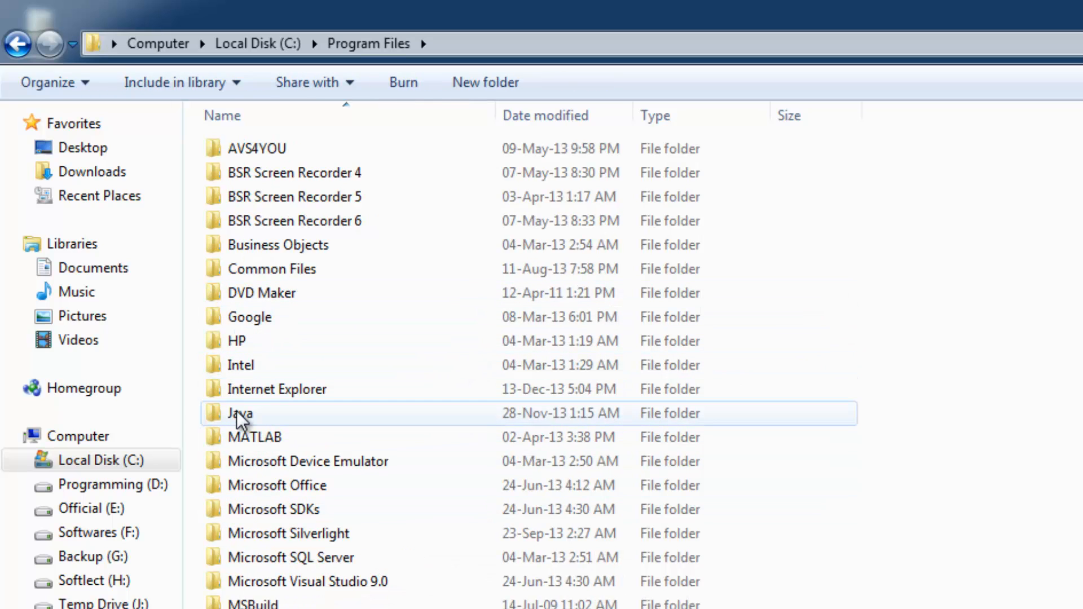
double_click(239, 413)
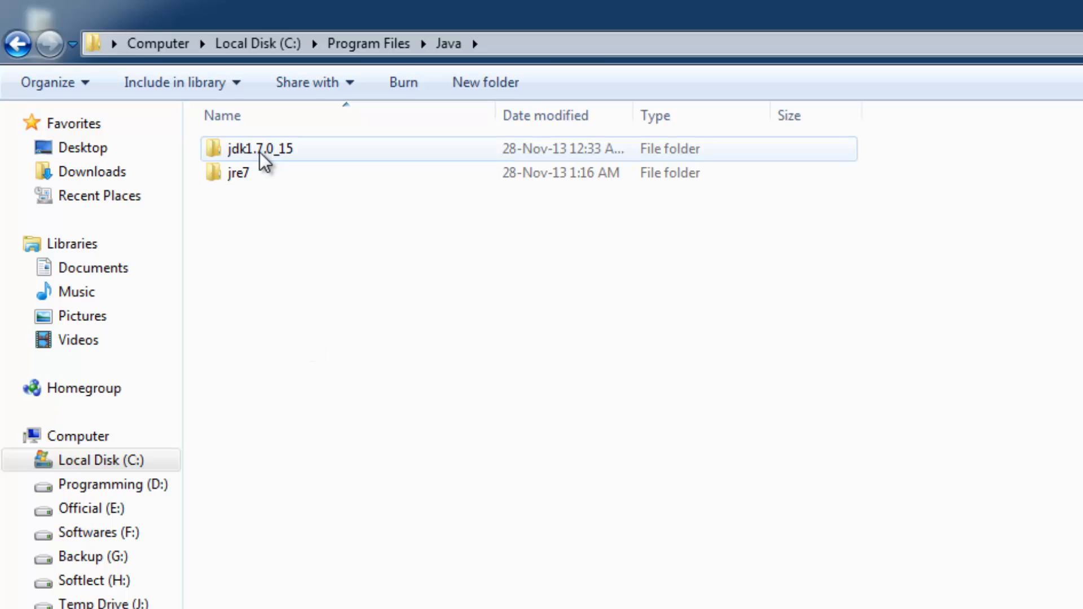
double_click(260, 148)
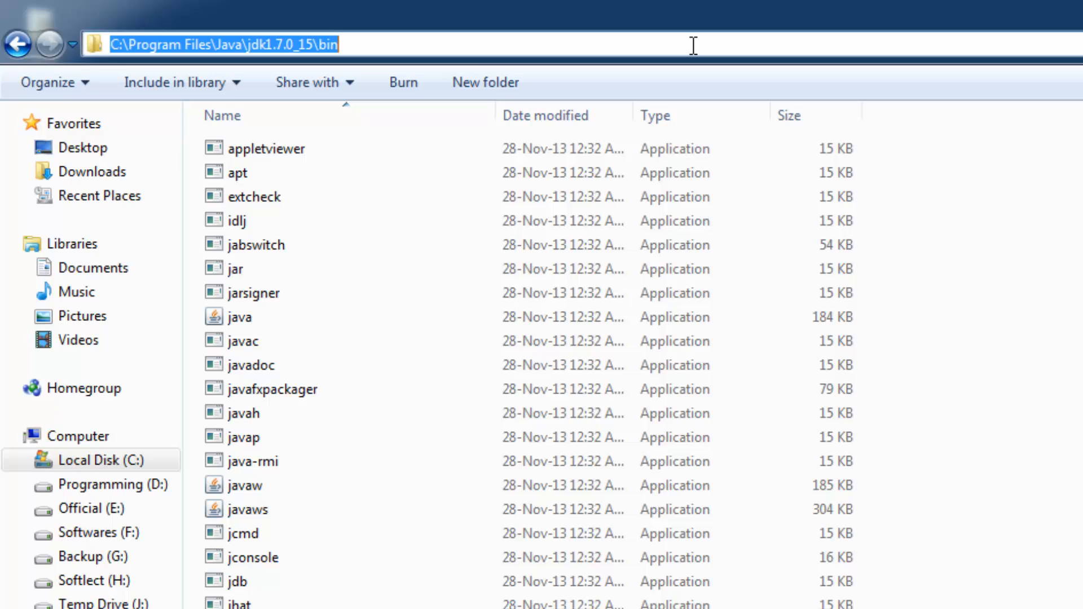
right_click(207, 43)
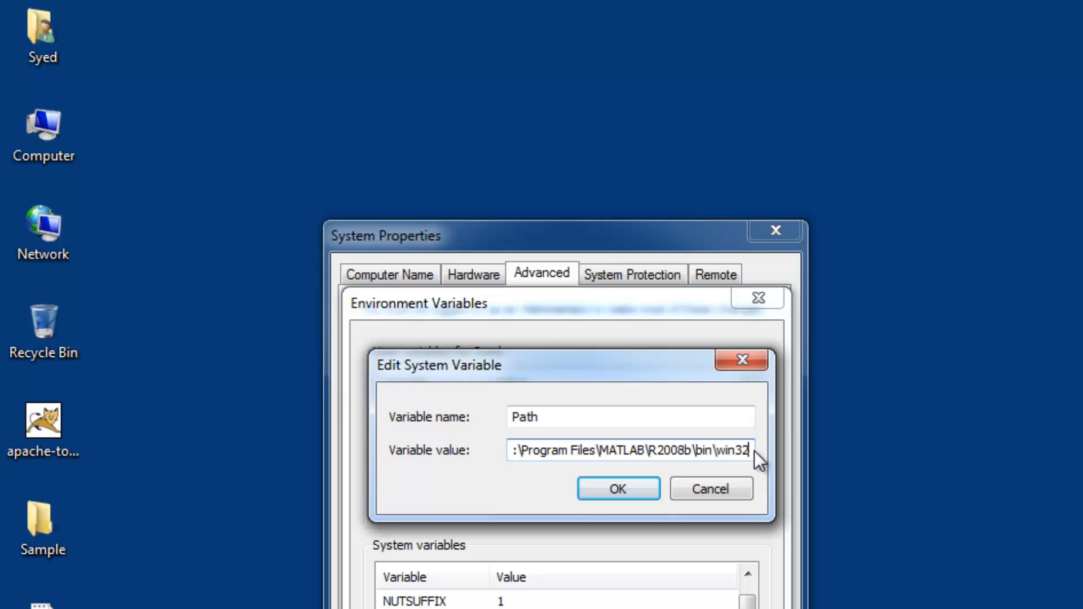
Append ';', the JDK bin folder path, and another ';' to Path's value
type(";")
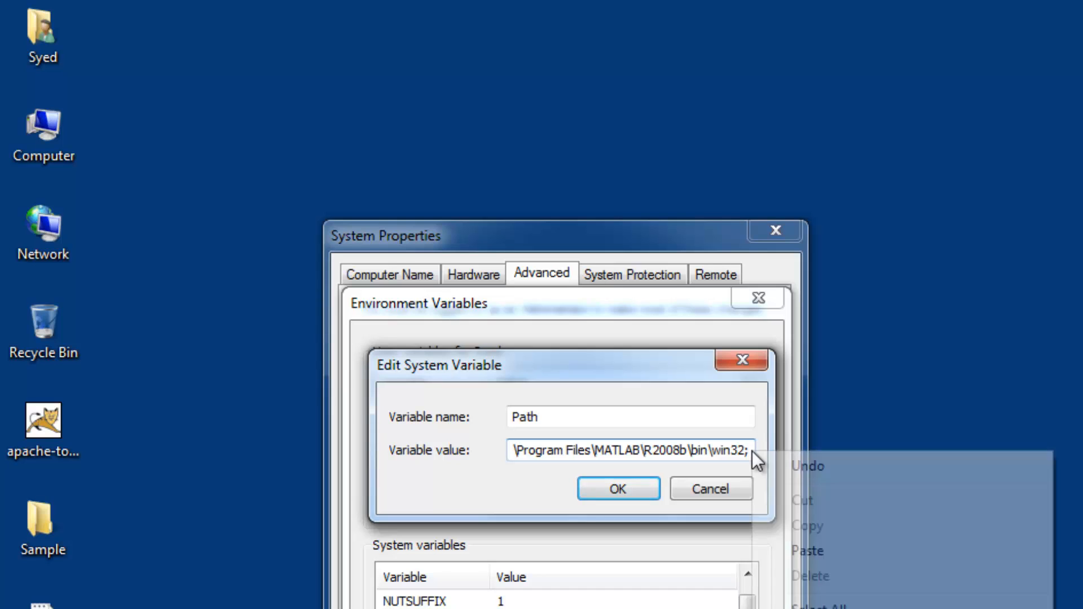
left_click(806, 550)
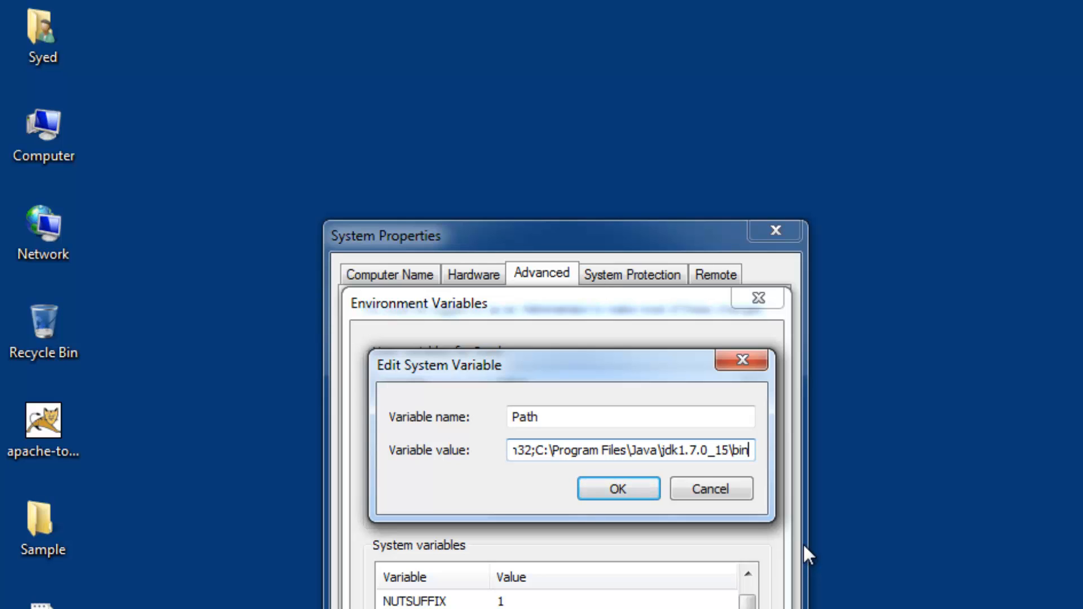
type(";")
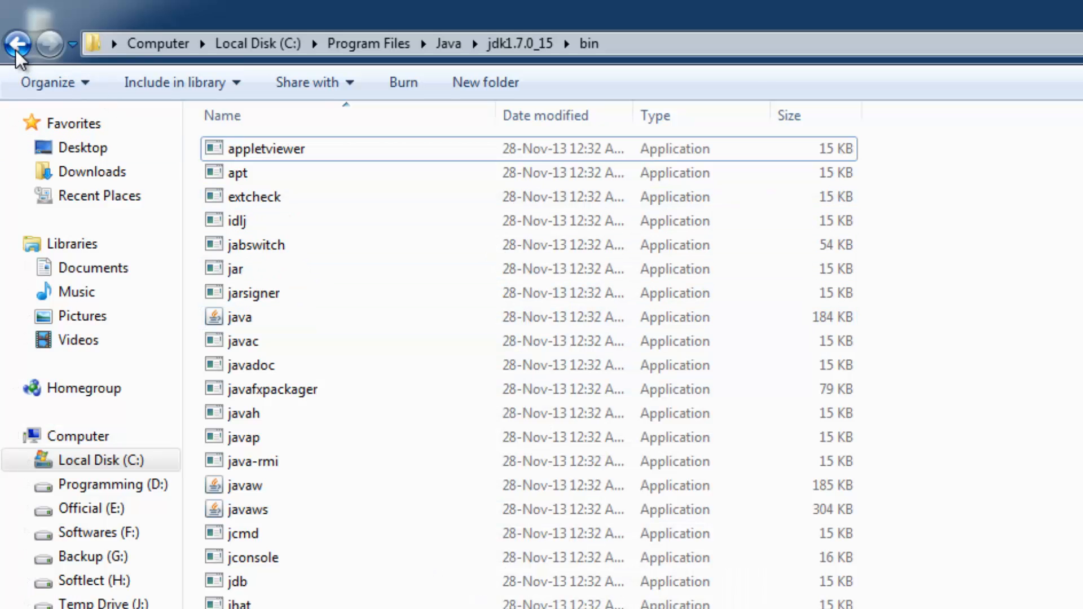
Go back out of the JDK bin folder in Explorer
left_click(17, 44)
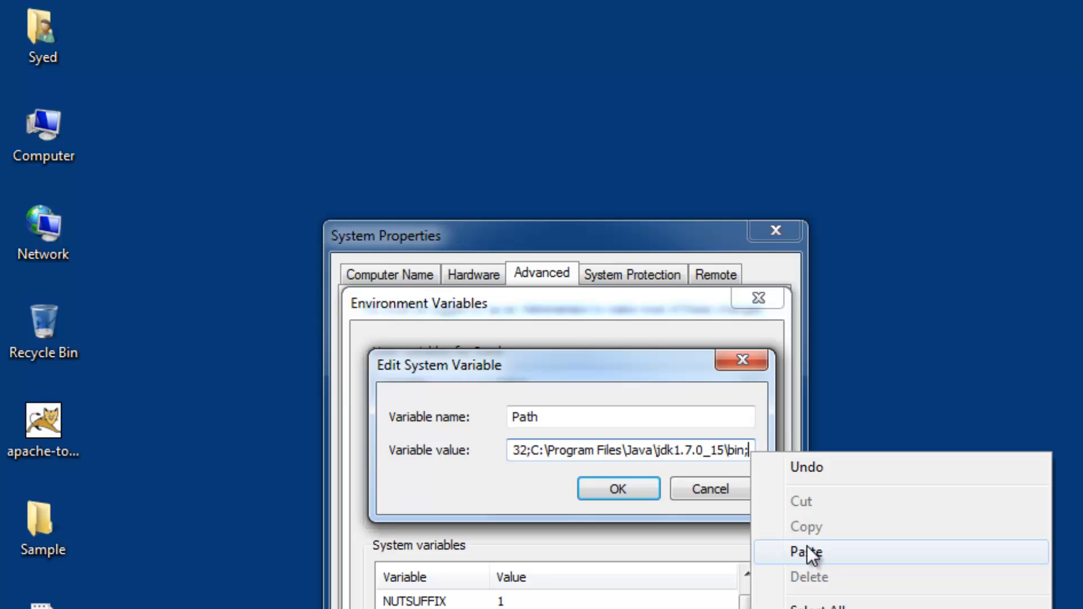
Paste the JRE bin path into Path, save, reopen to verify, and close
left_click(805, 551)
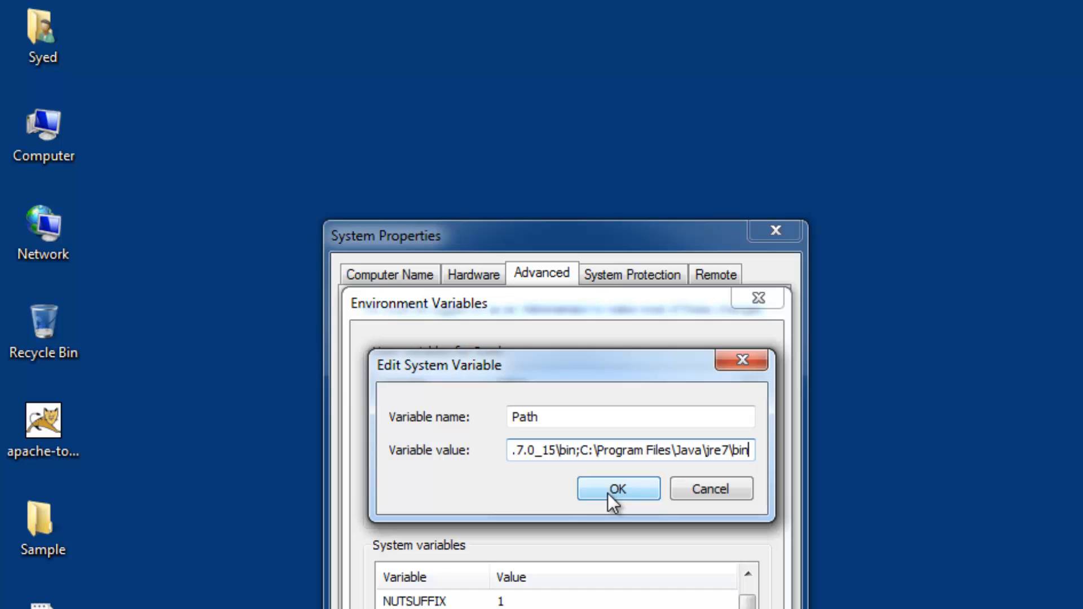
left_click(616, 488)
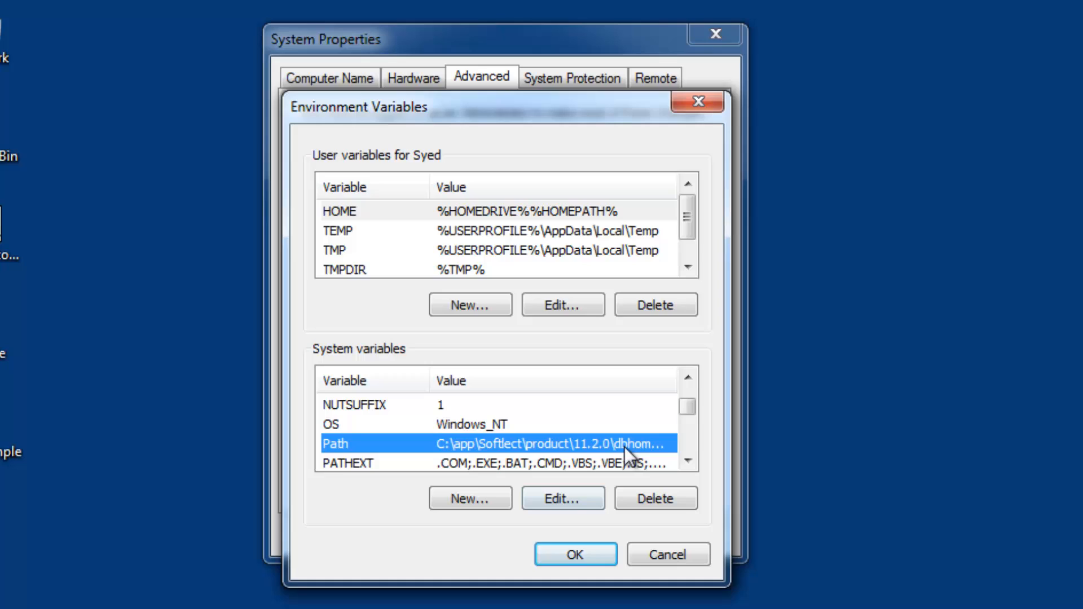
left_click(563, 498)
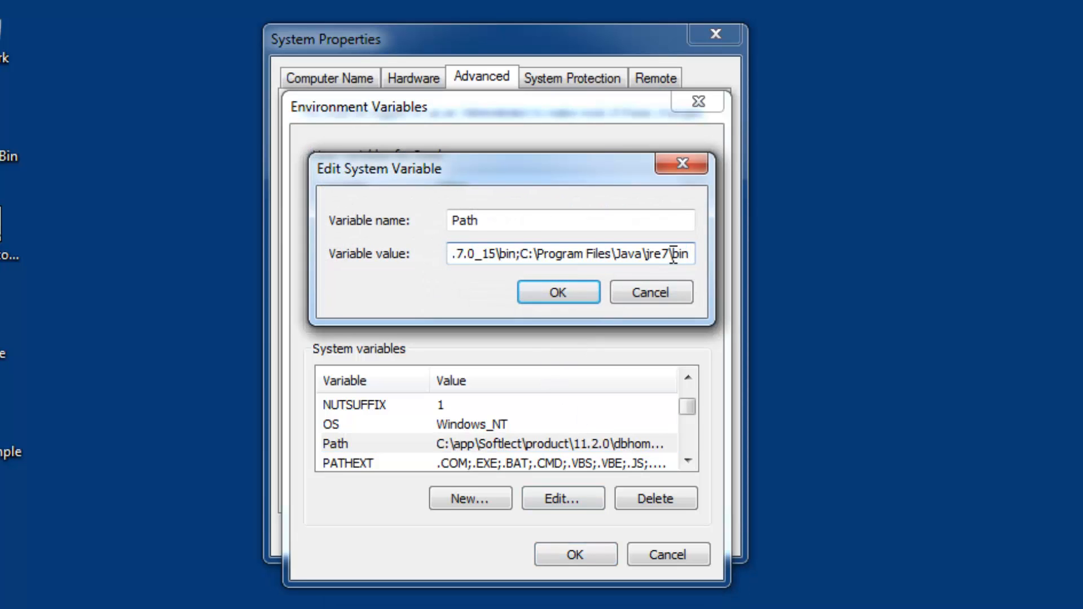
left_click(557, 292)
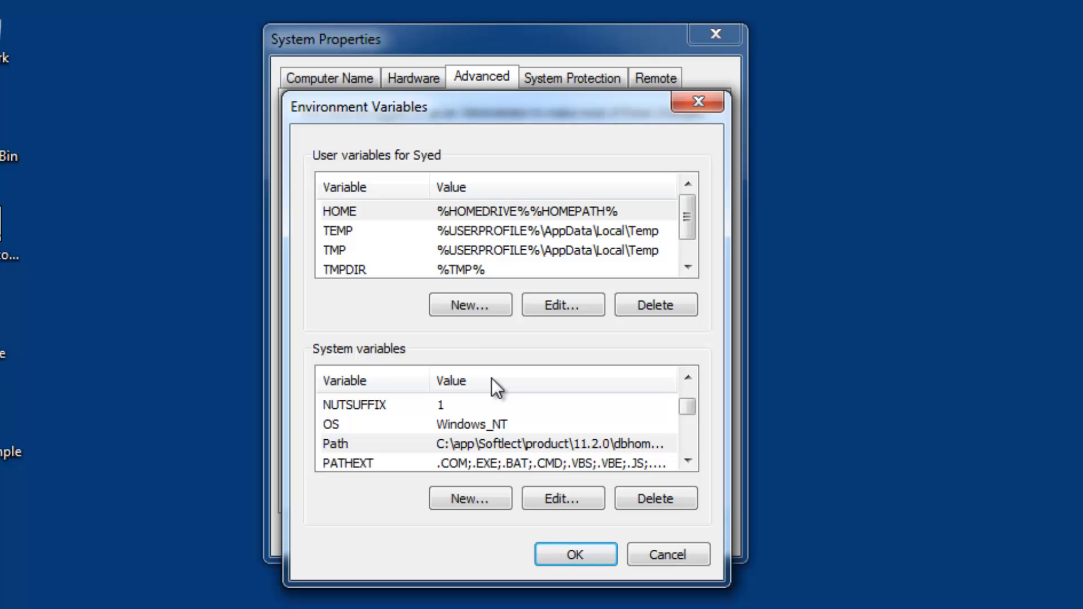
left_click(686, 375)
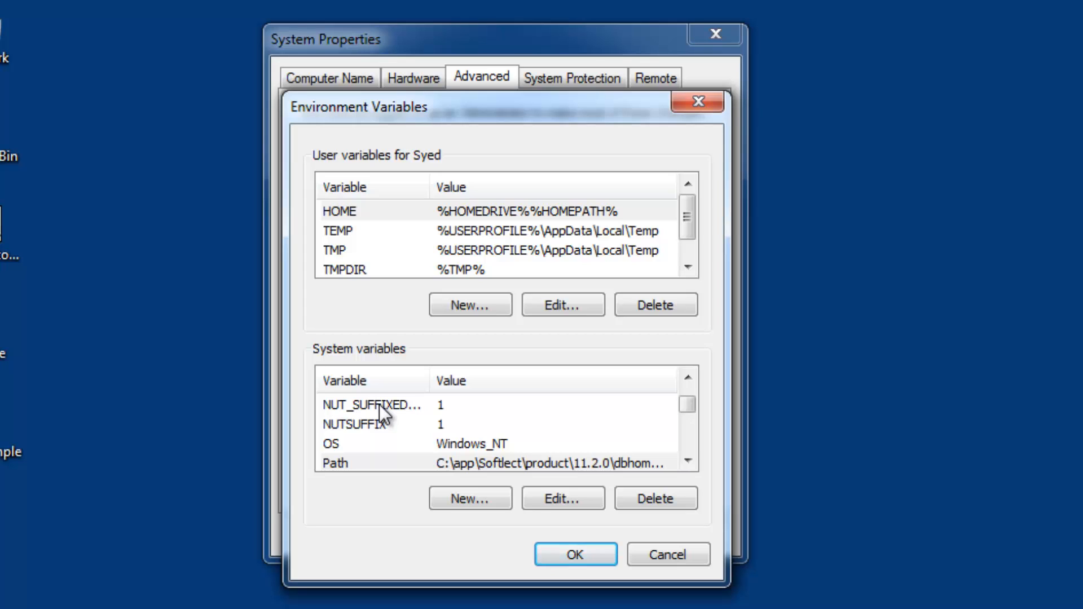
mouse_move(469, 498)
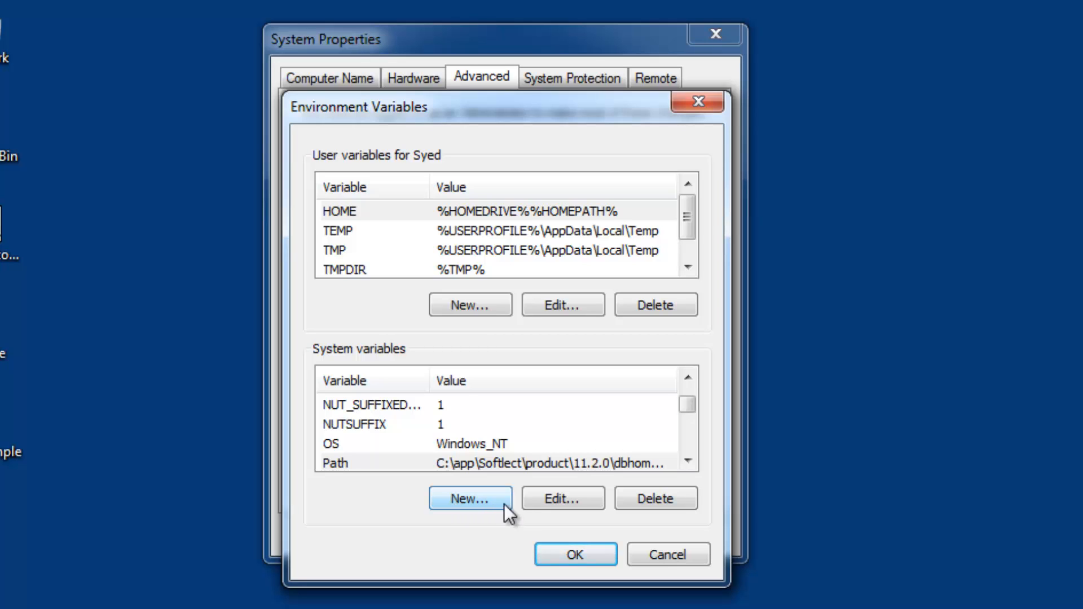
Create a new system variable named CLASSPATH and focus its value box
left_click(470, 498)
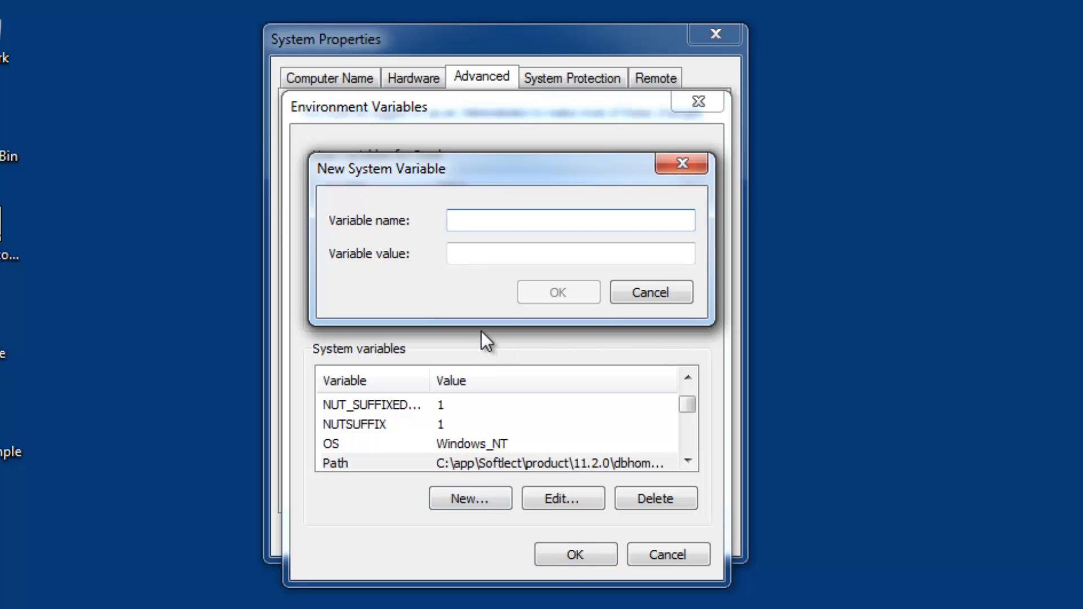
type("CLASS")
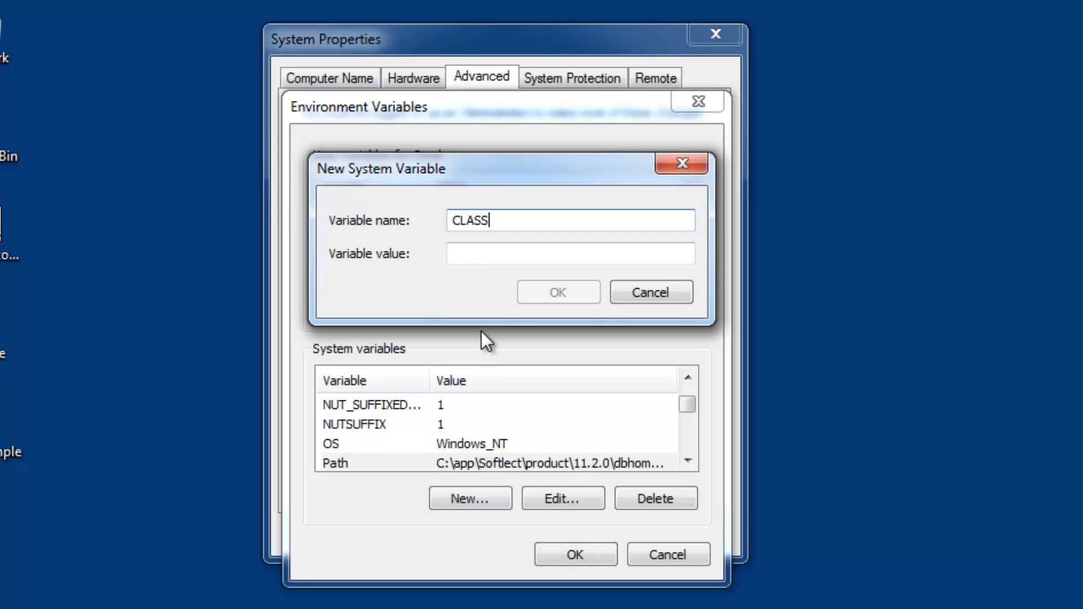
type("PATH")
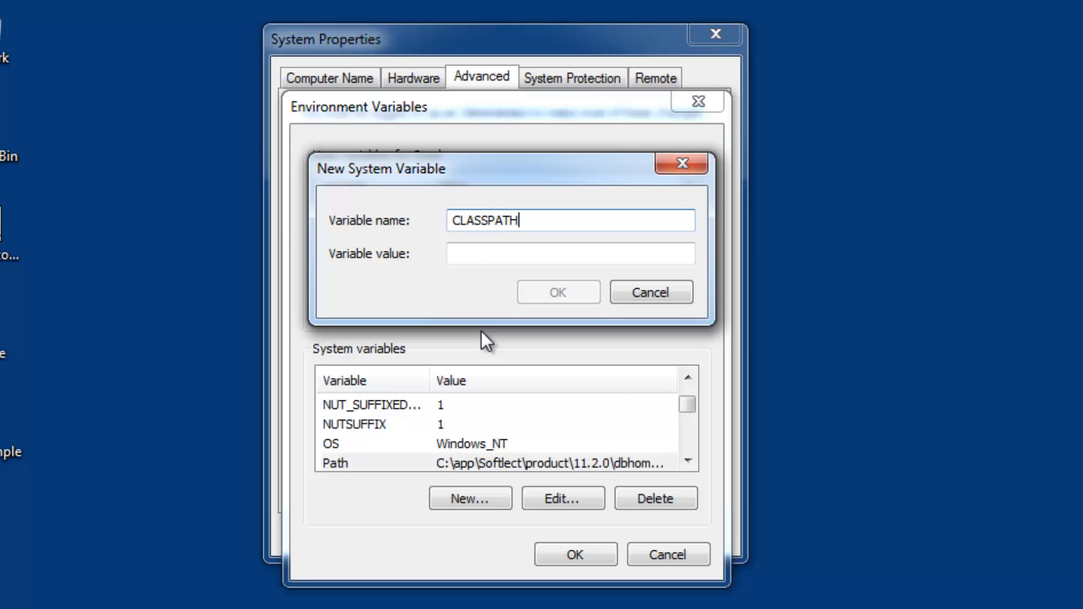
mouse_move(488, 310)
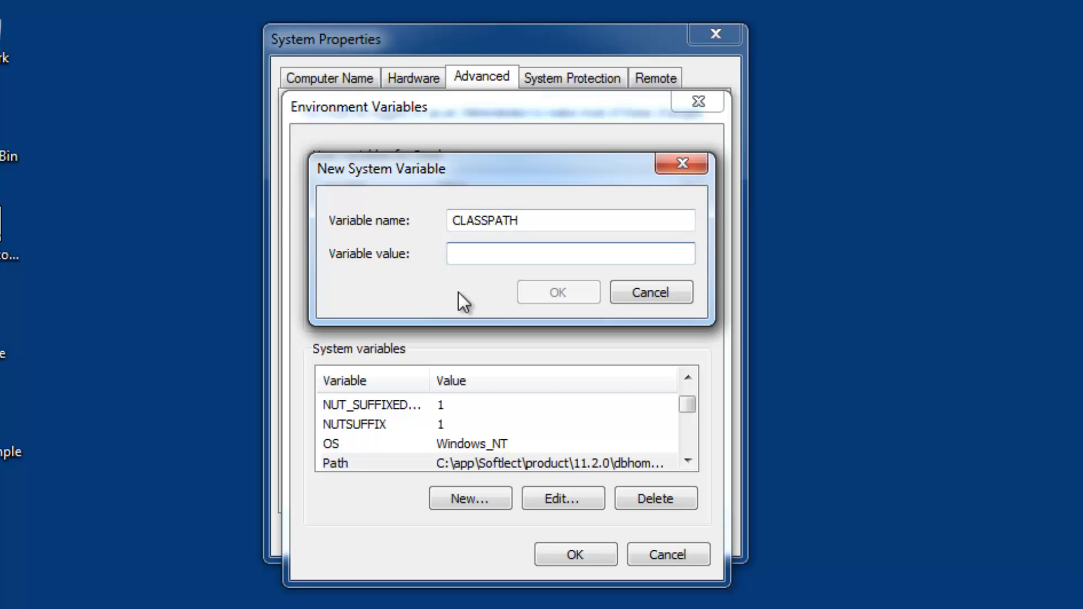
left_click(570, 253)
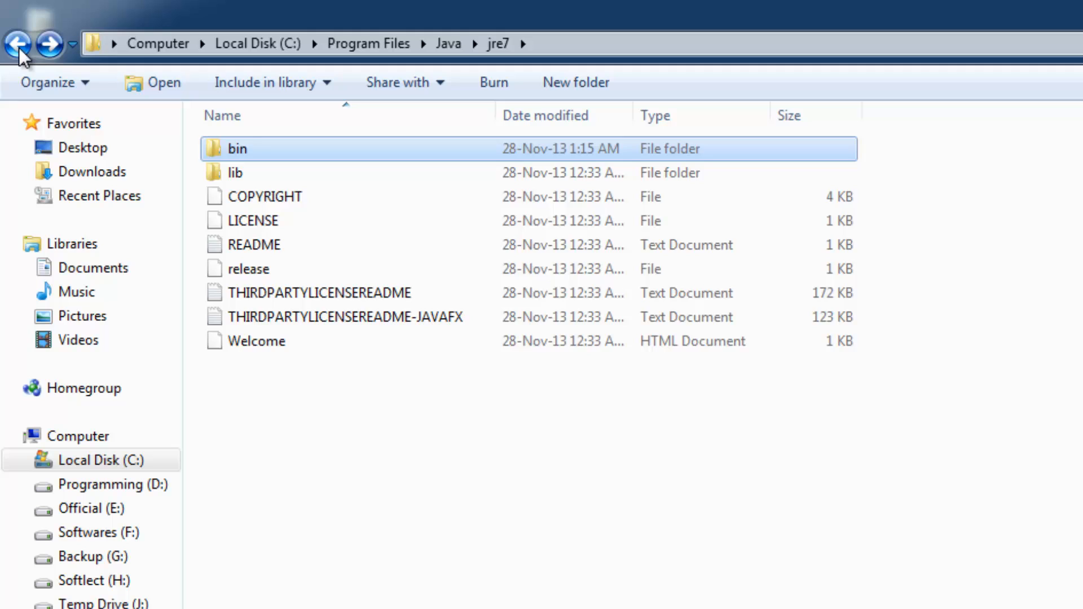
Navigate back into jdk1.7.0_15\bin and copy its folder path
left_click(17, 43)
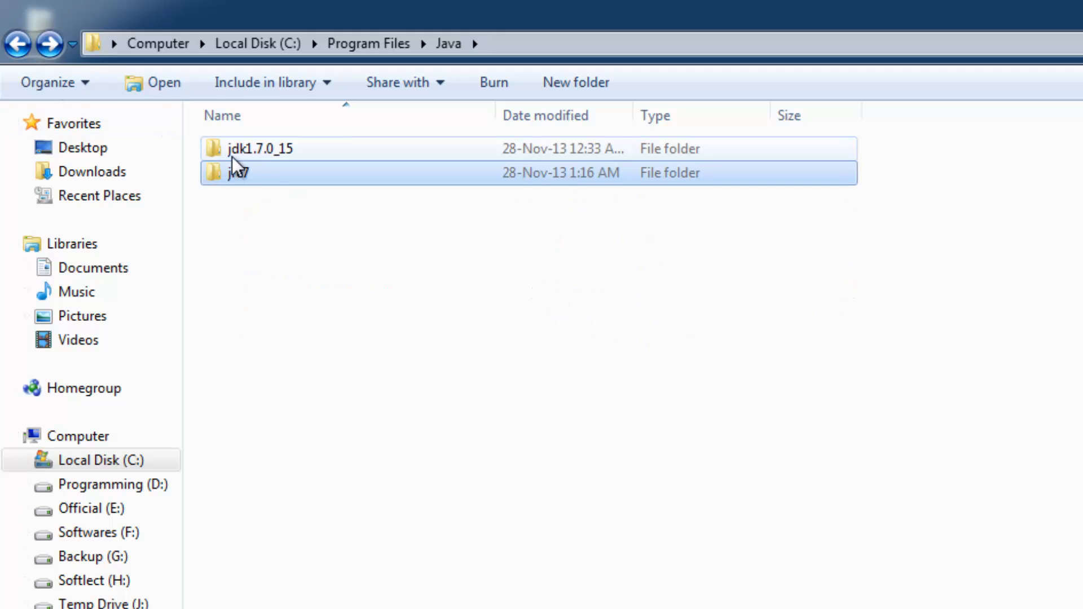
double_click(261, 149)
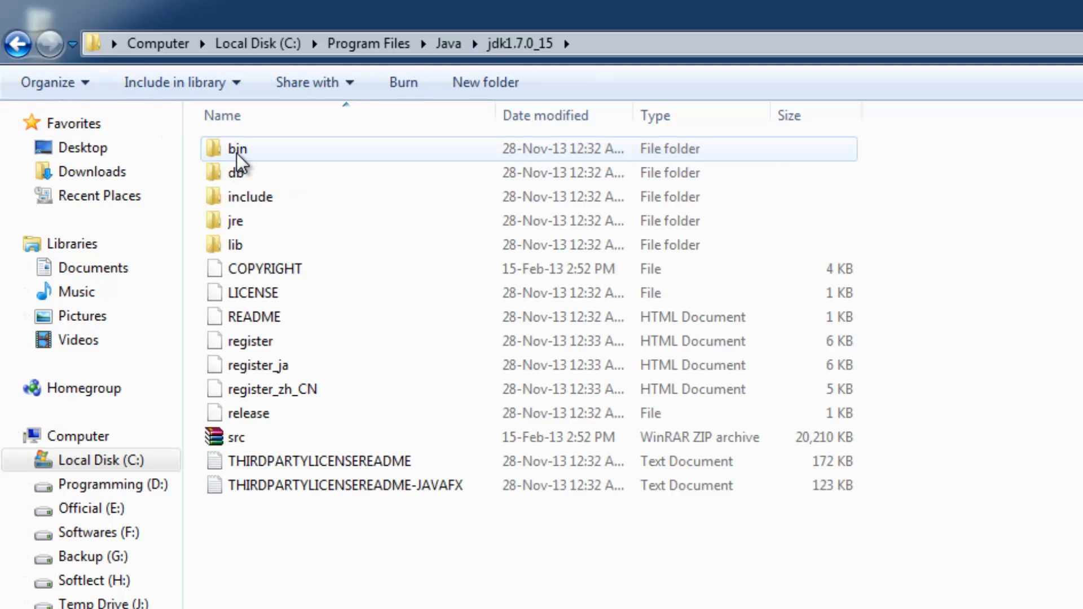
double_click(237, 148)
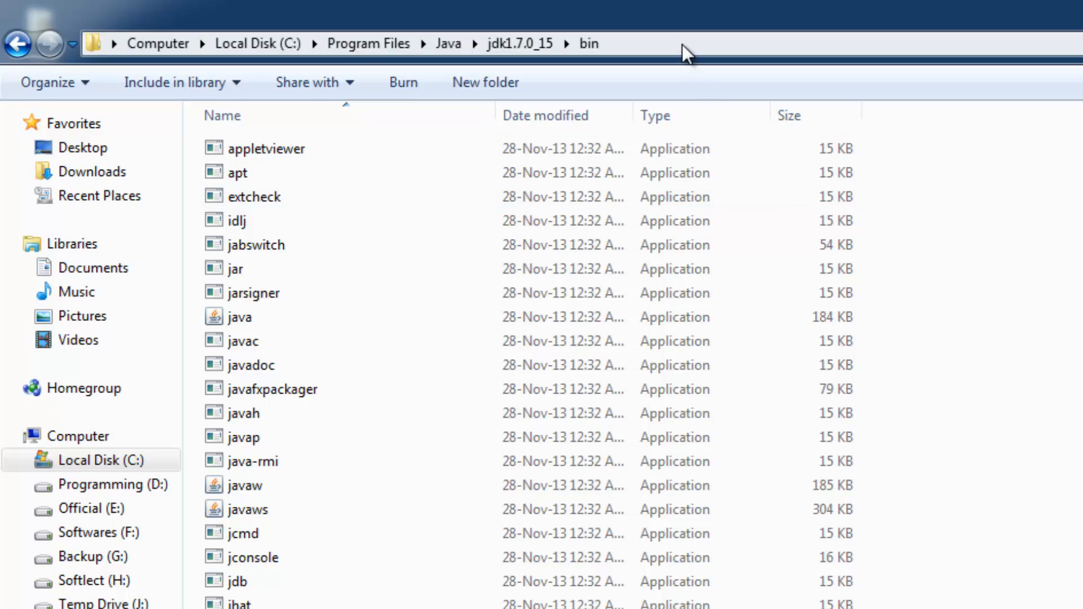
right_click(207, 44)
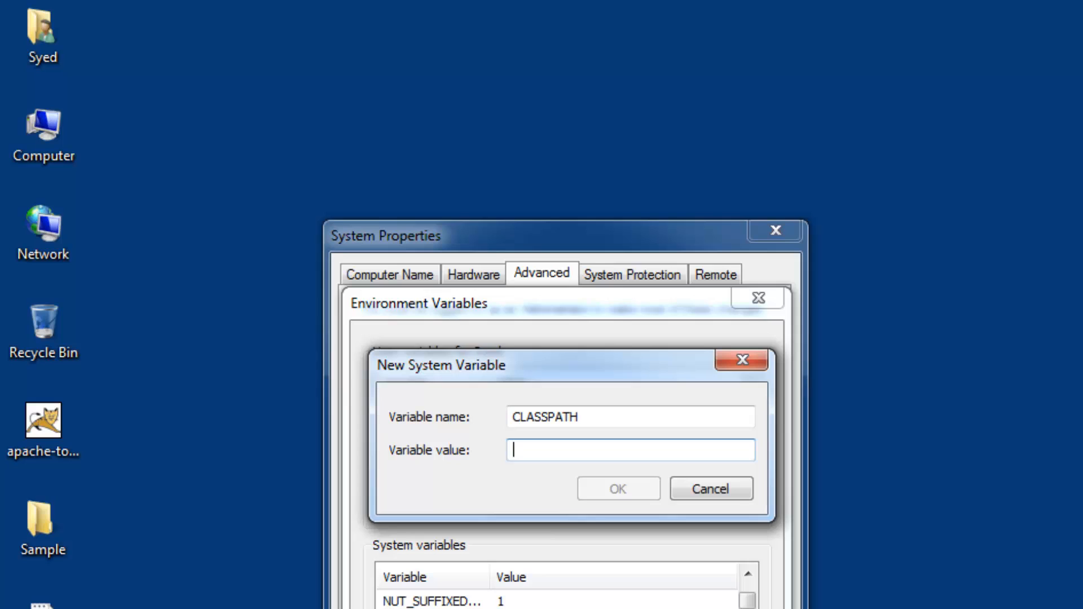
Paste the JDK bin path into CLASSPATH's value and add a trailing ';'
right_click(630, 450)
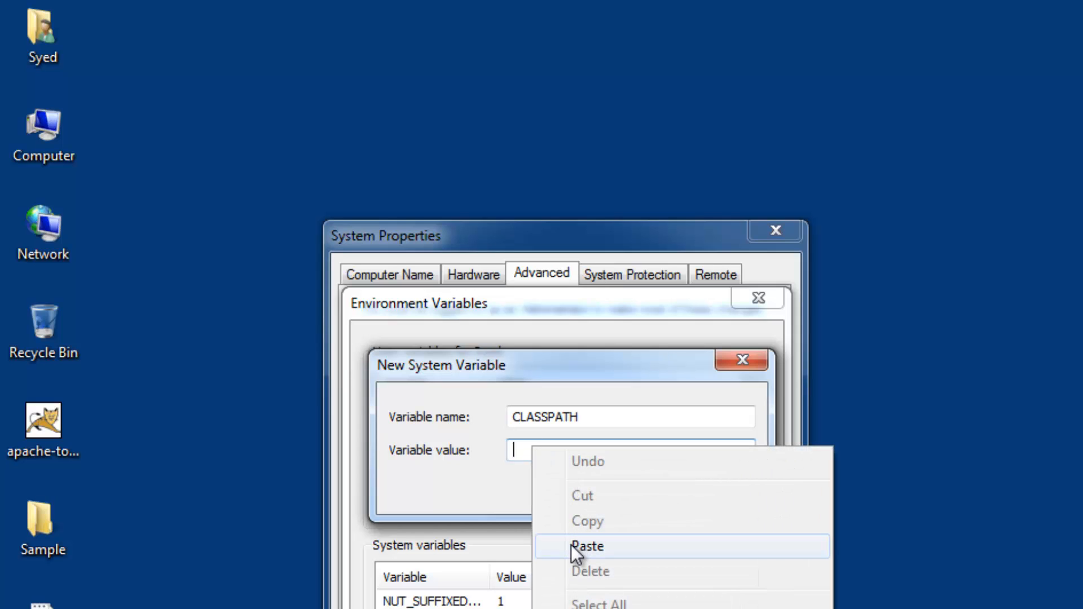
left_click(587, 545)
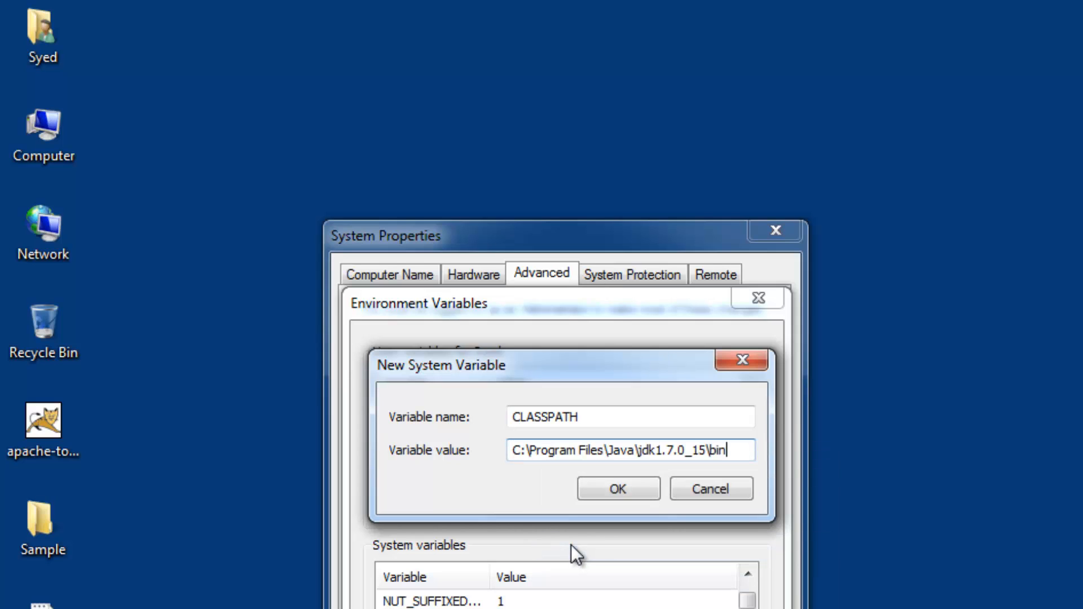
type(";")
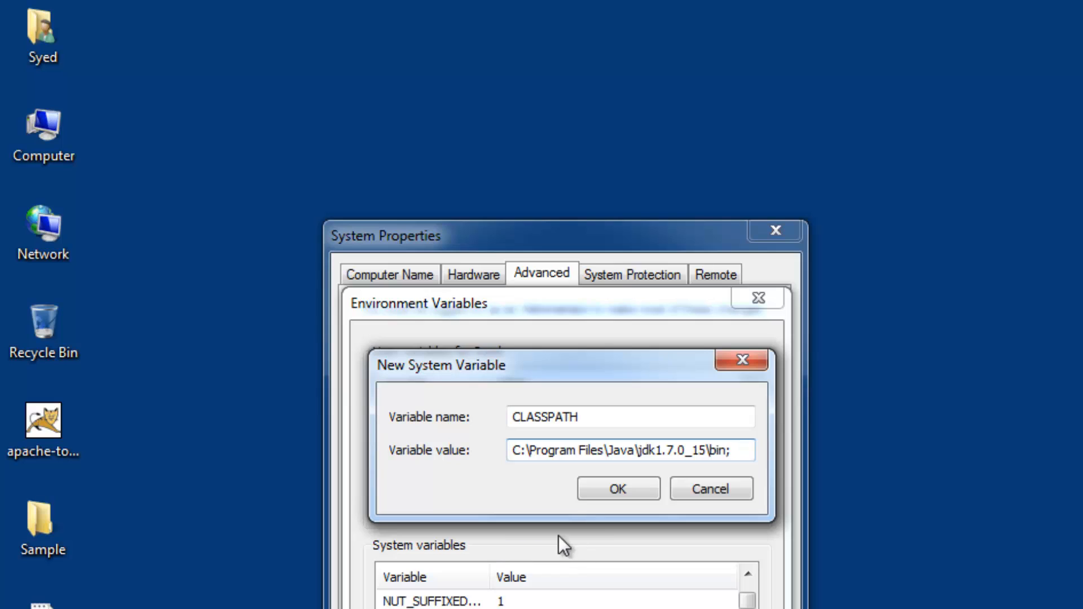
mouse_move(564, 523)
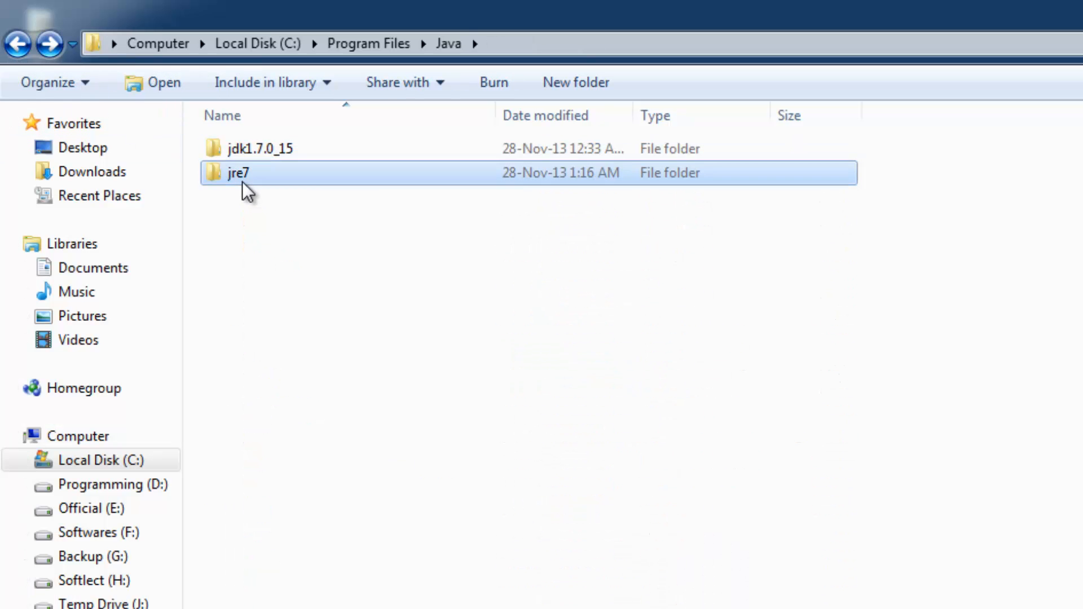
Paste the copied jre7 bin folder path into CLASSPATH's value and end it with ';.'
right_click(200, 44)
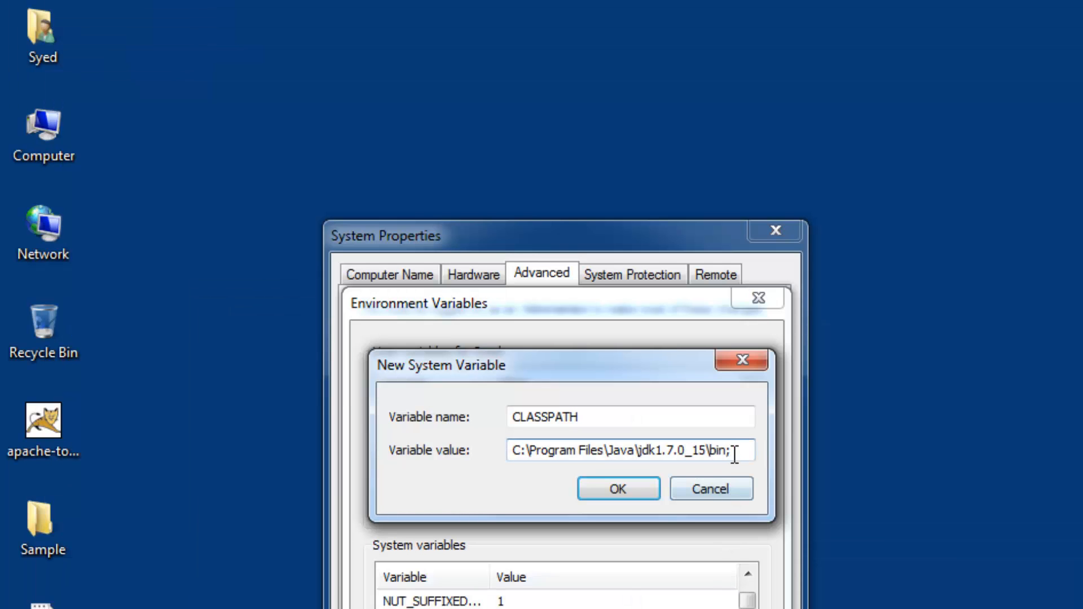
right_click(735, 450)
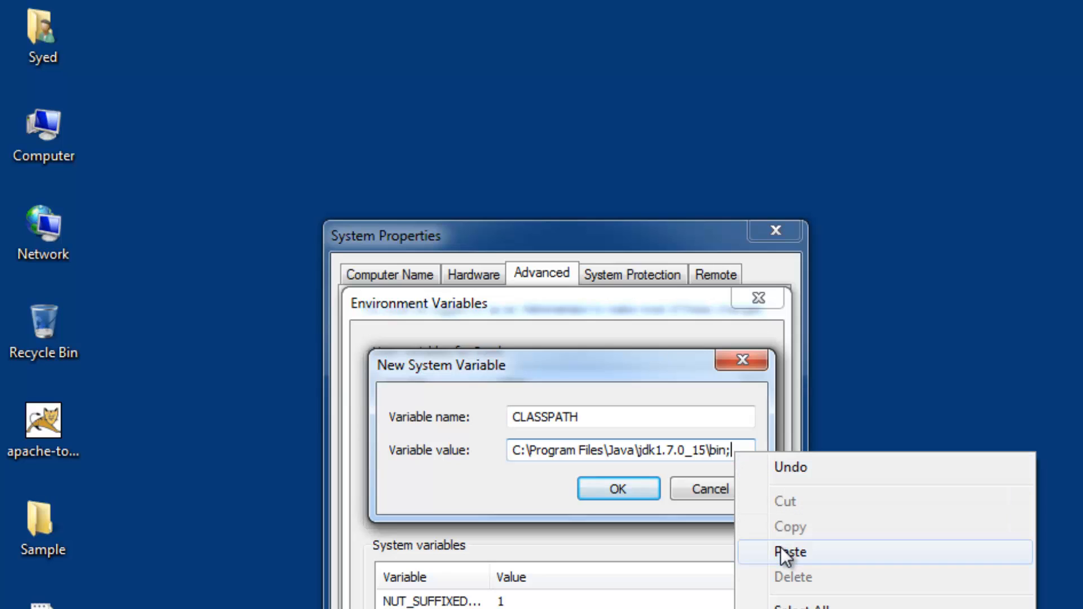
left_click(790, 552)
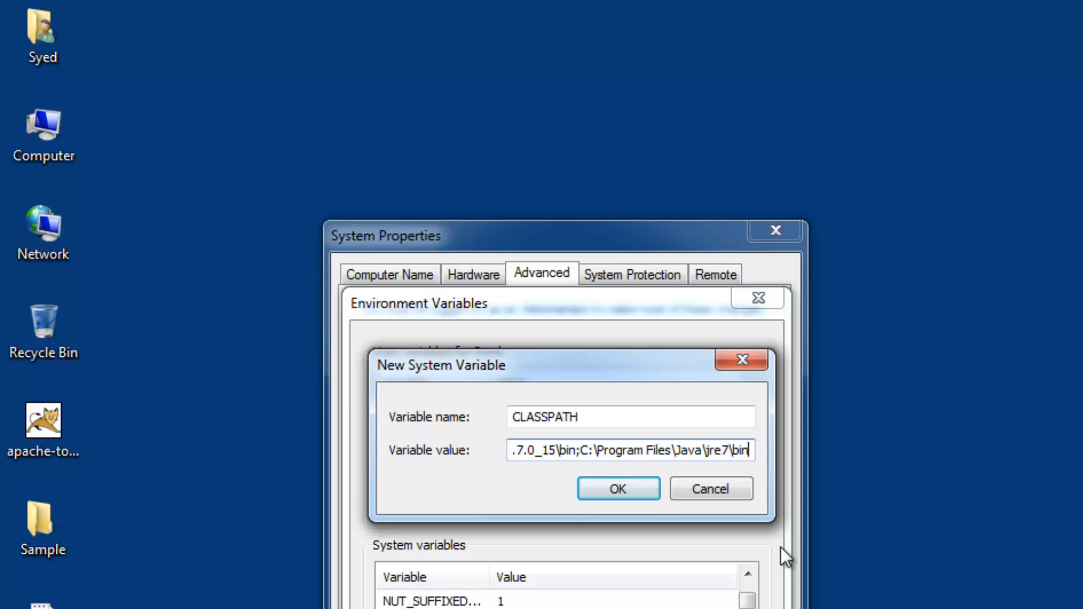
type(";")
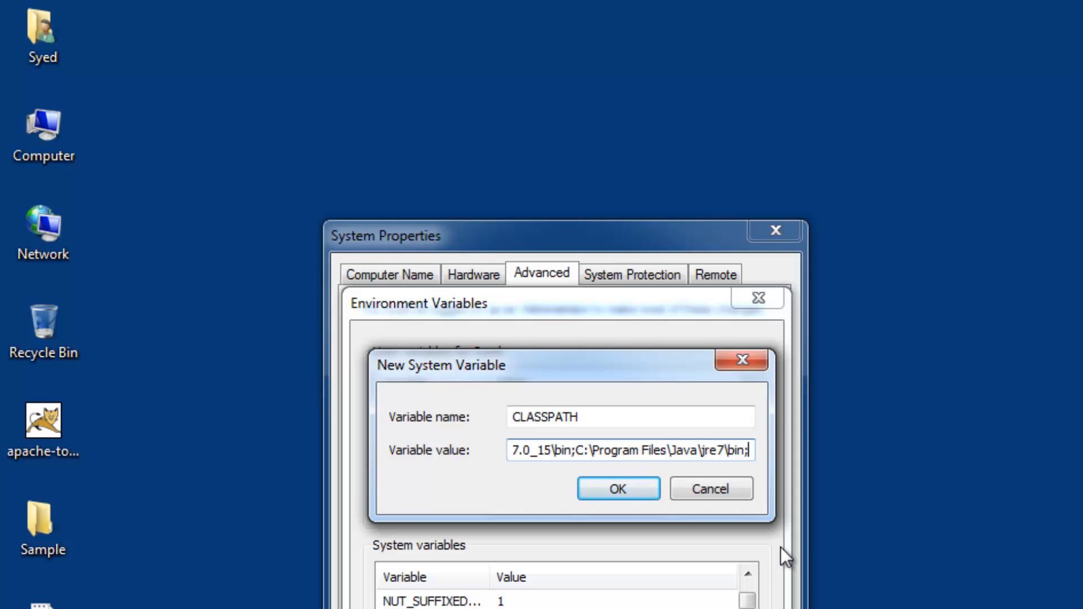
type(".")
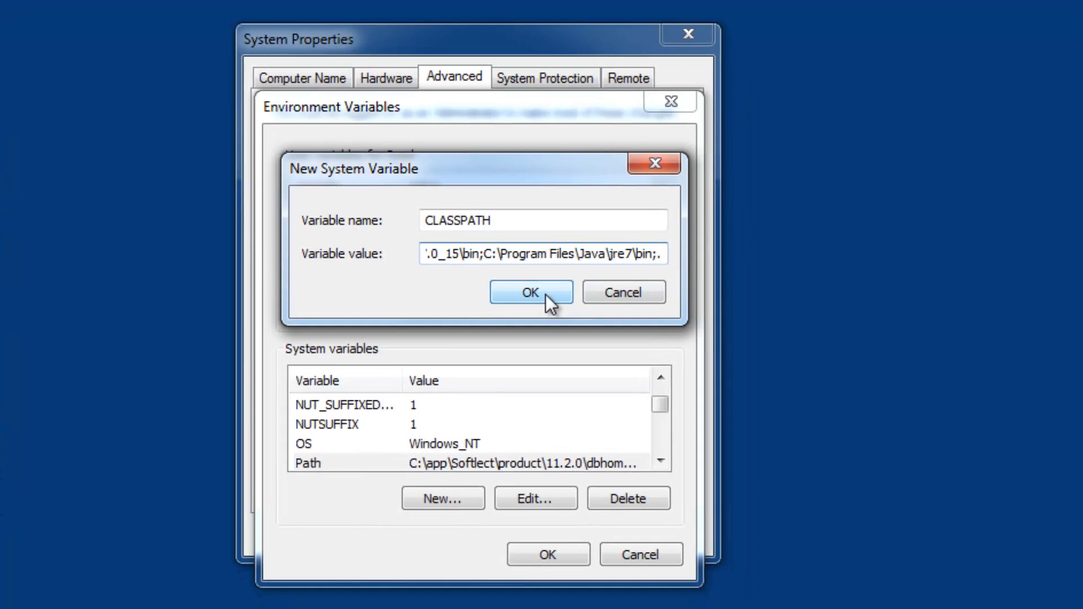
Confirm New System Variable, Environment Variables and System Properties with OK, closing all three
left_click(530, 292)
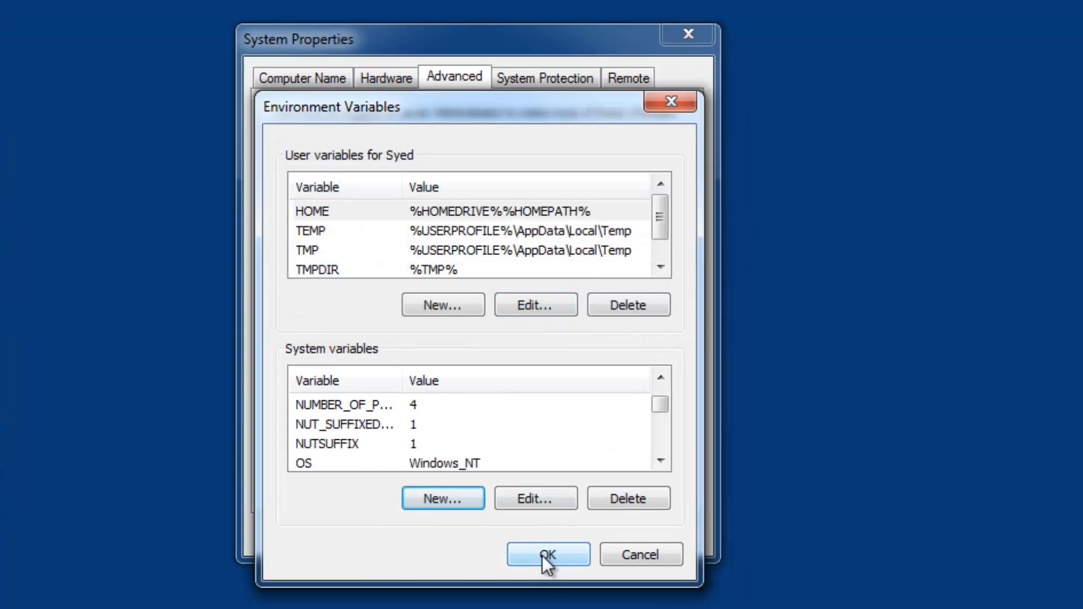
left_click(547, 554)
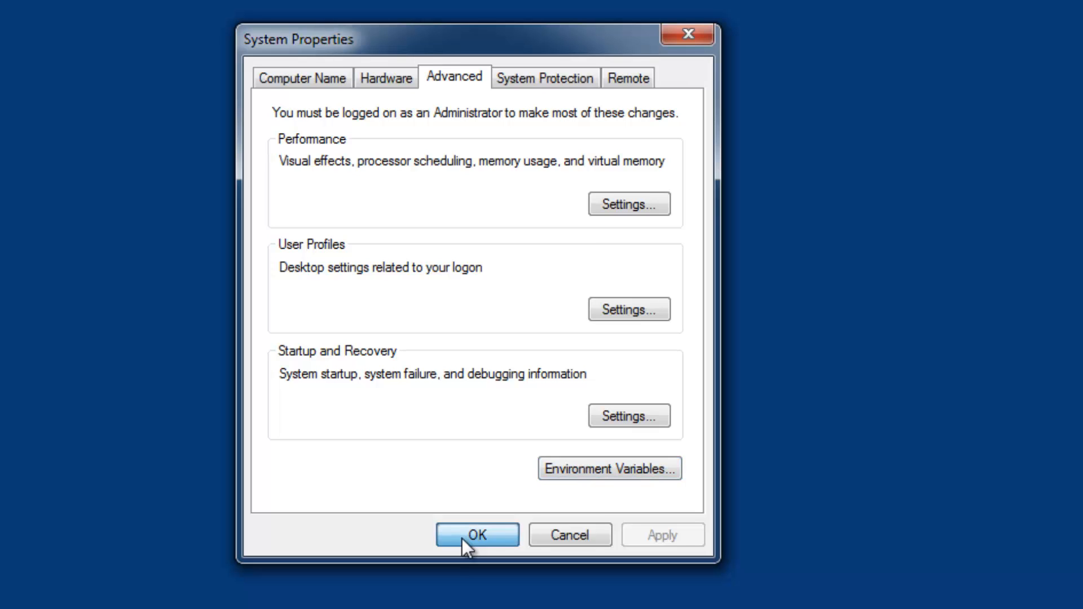
left_click(476, 535)
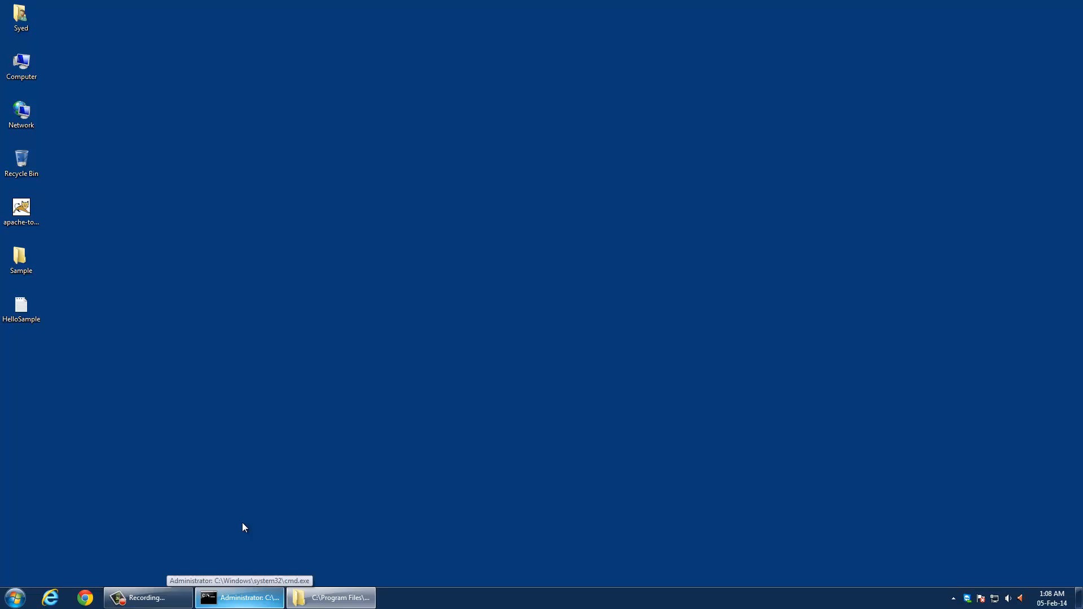
Restore the old Command Prompt window that failed to recognise javac and close it
left_click(240, 597)
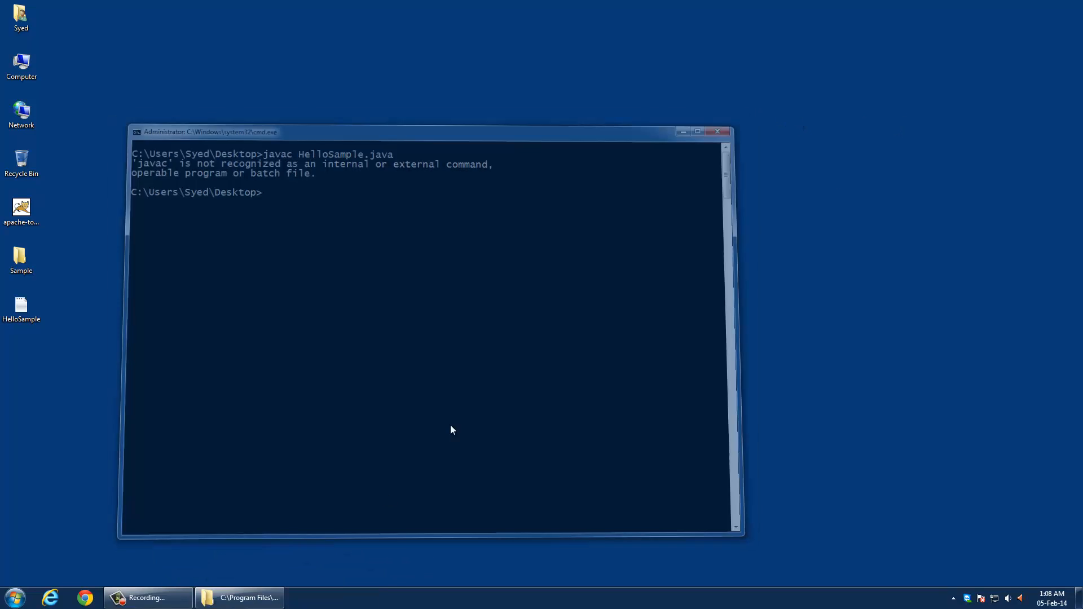
left_click(245, 597)
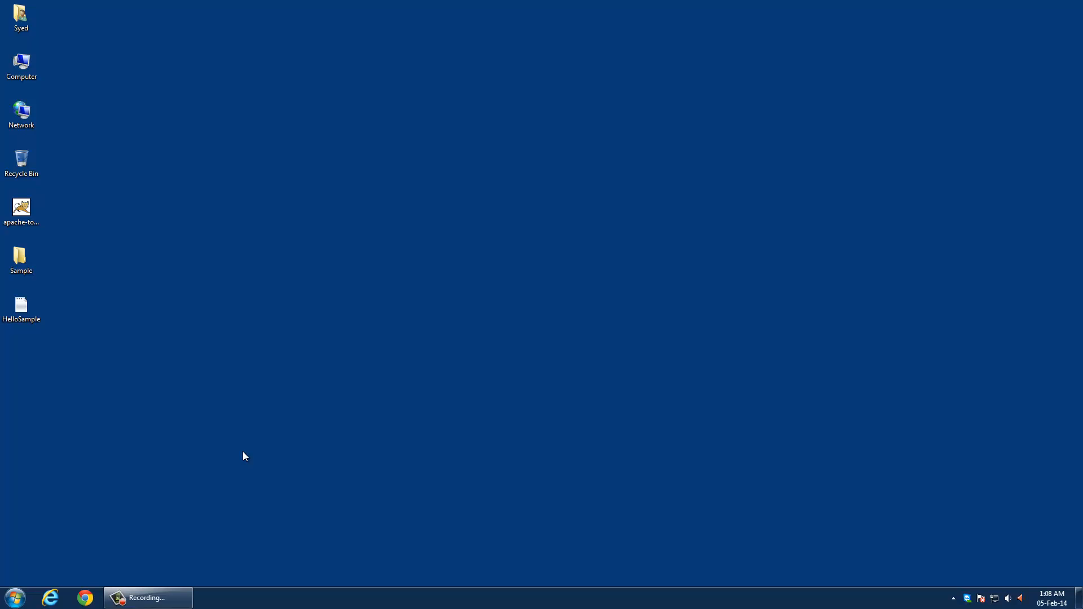
mouse_move(255, 462)
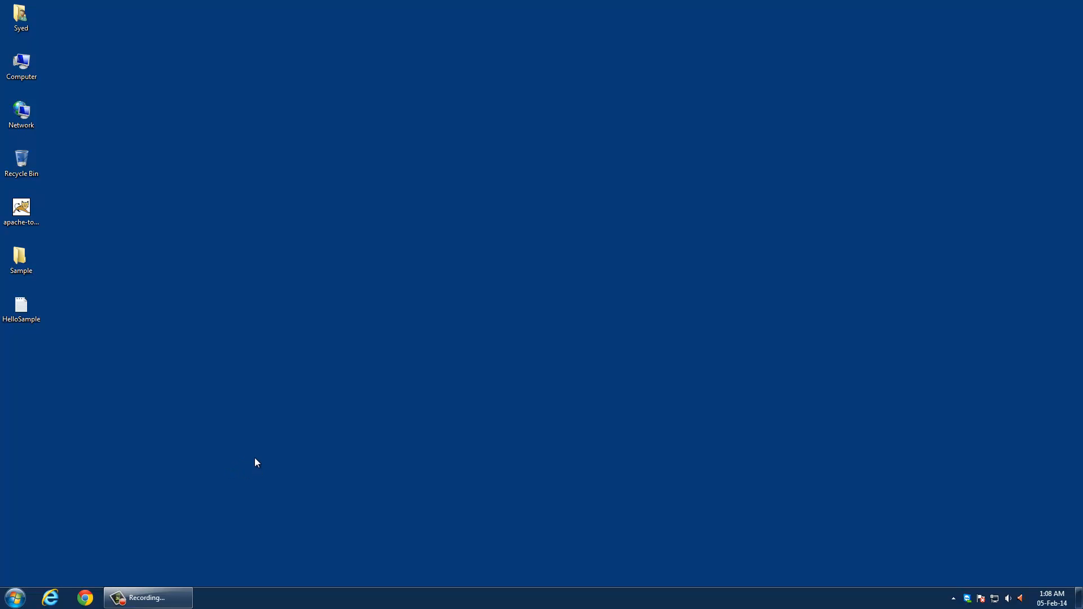
mouse_move(236, 357)
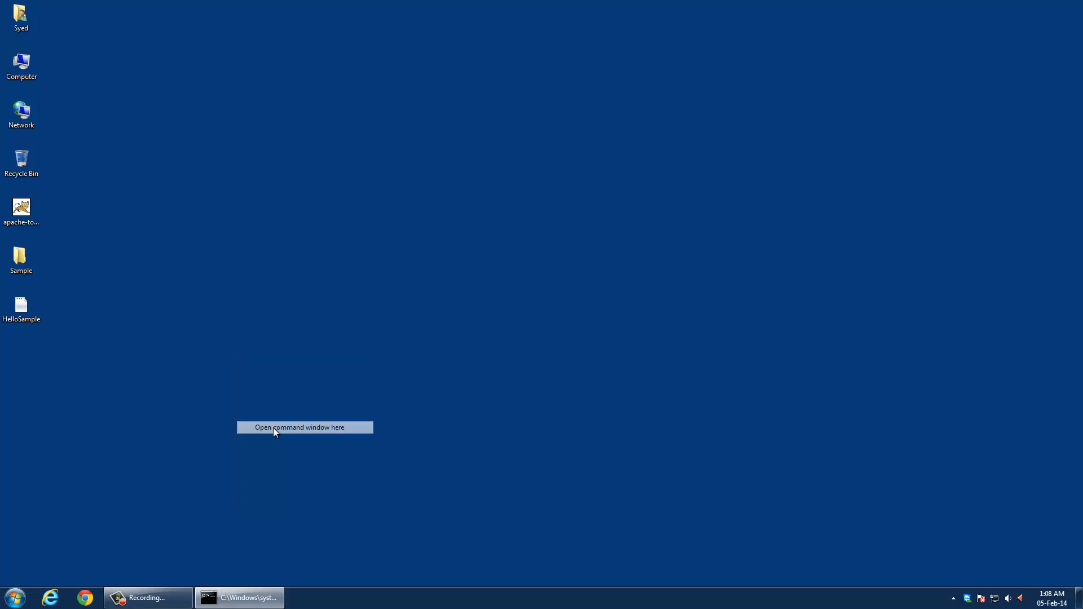
In a desktop command window, compile HelloSample.java with javac, then type 'java HelloSample.class'
left_click(297, 427)
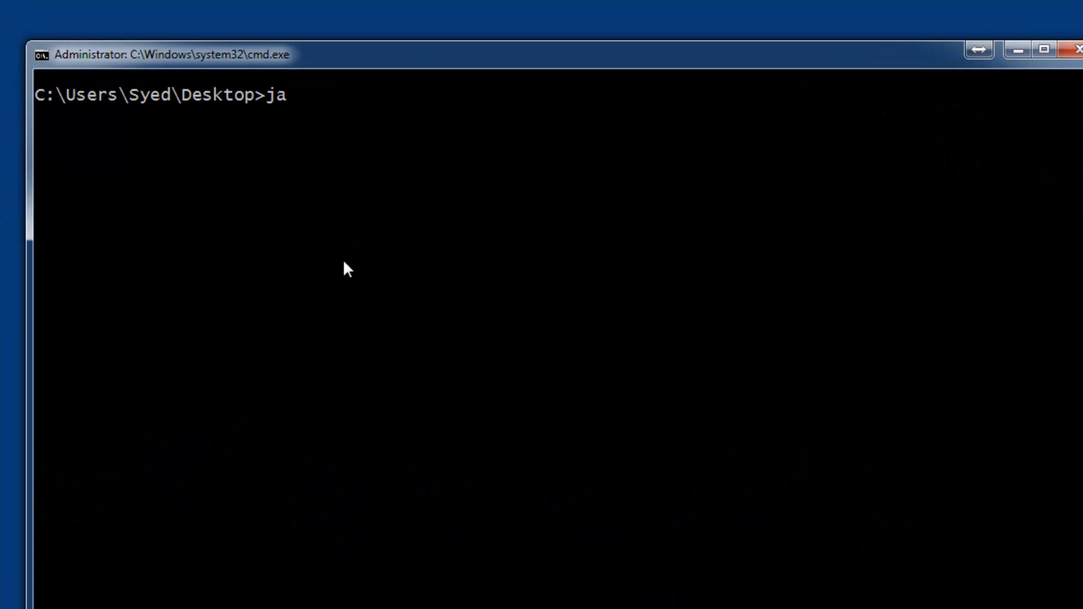
type("vac H")
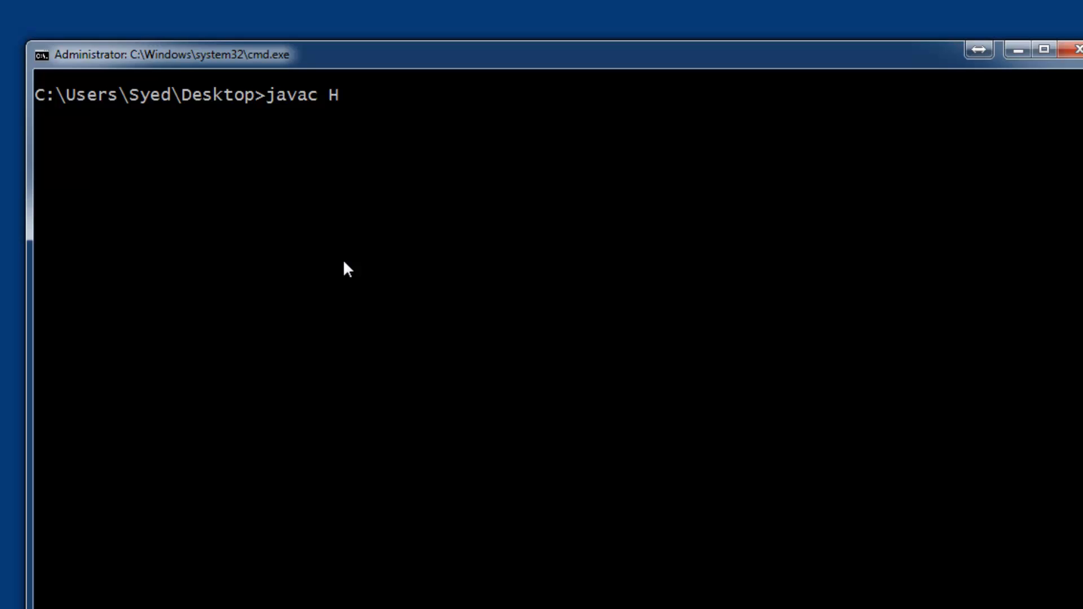
type("elloSample.java")
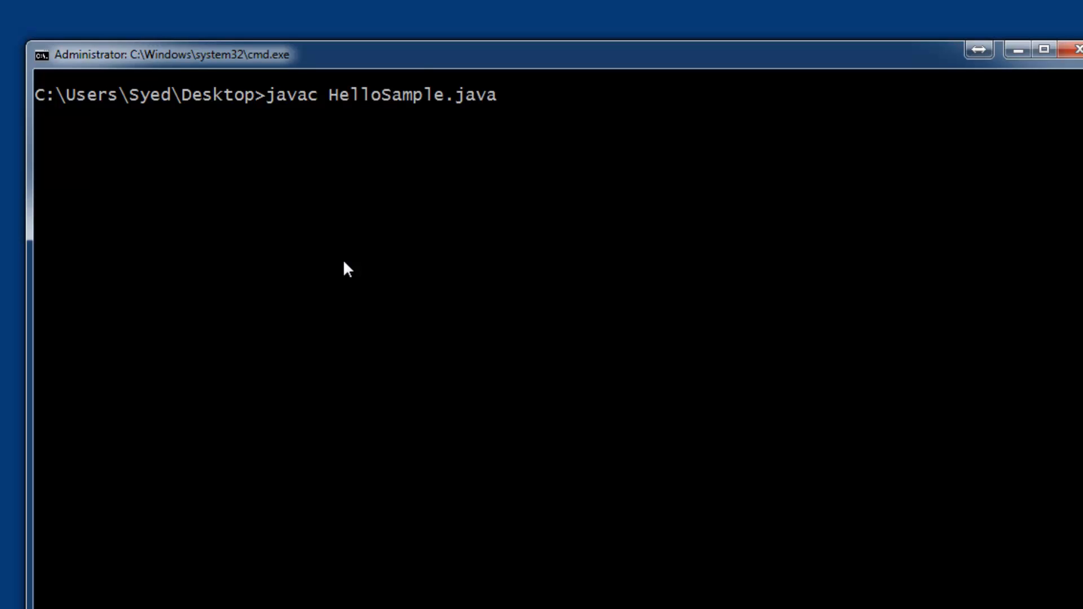
key("Return")
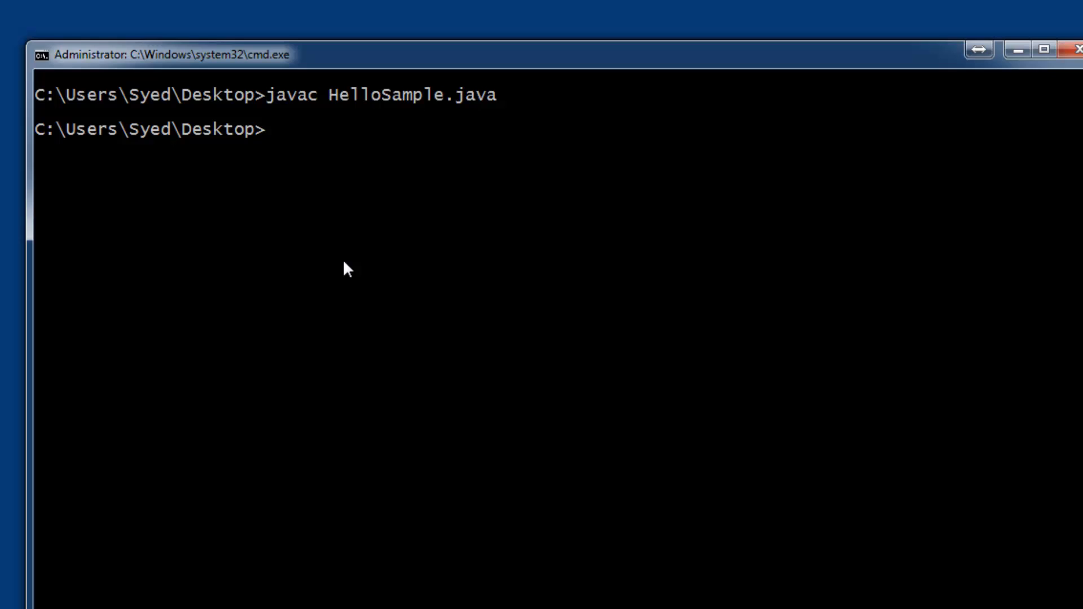
type("java")
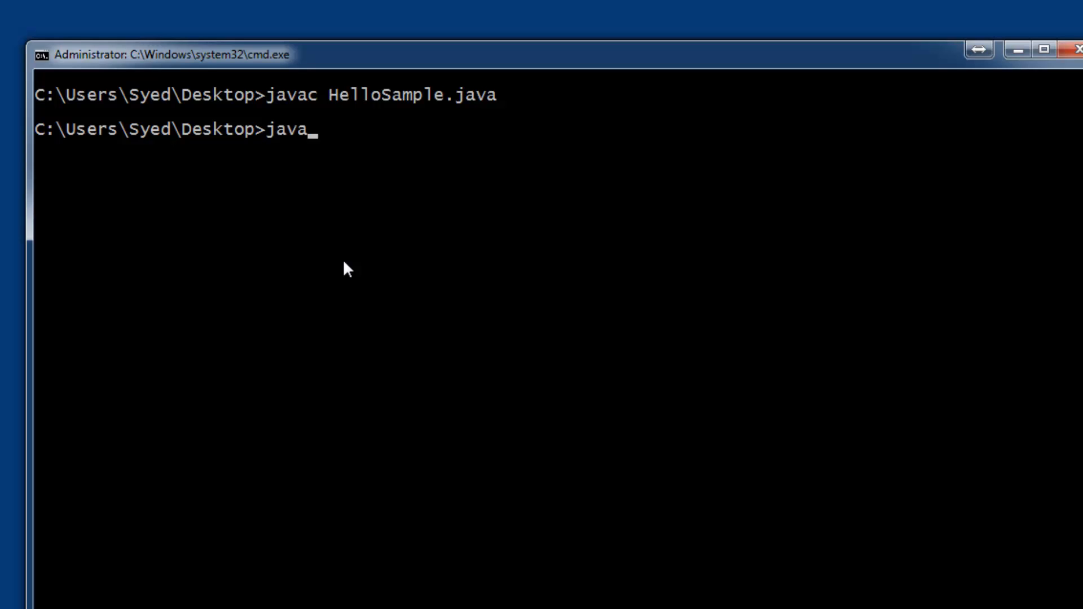
type("HelloSample.class")
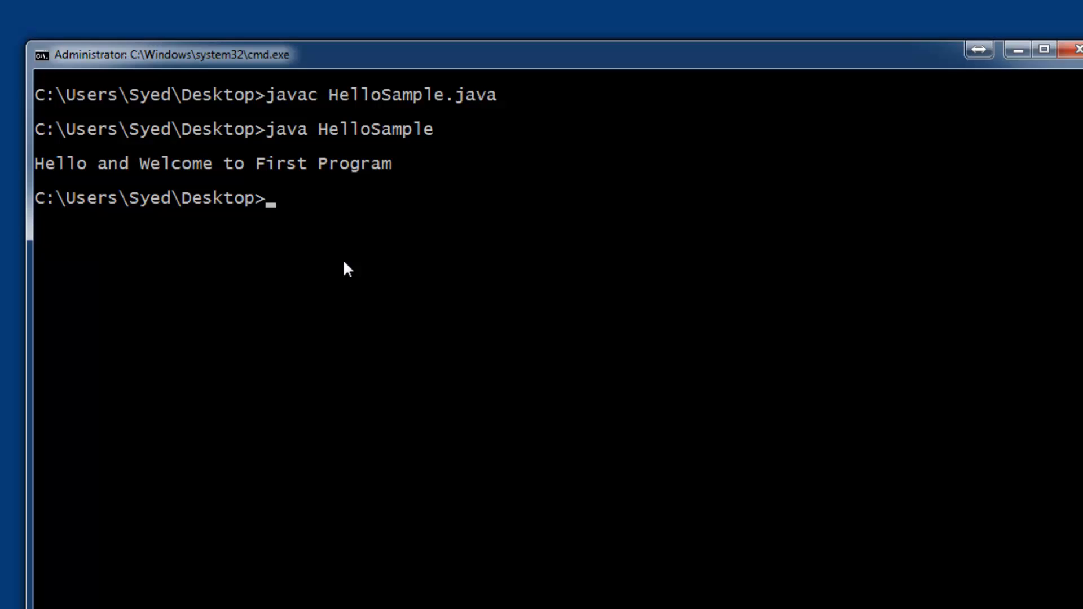
mouse_move(338, 274)
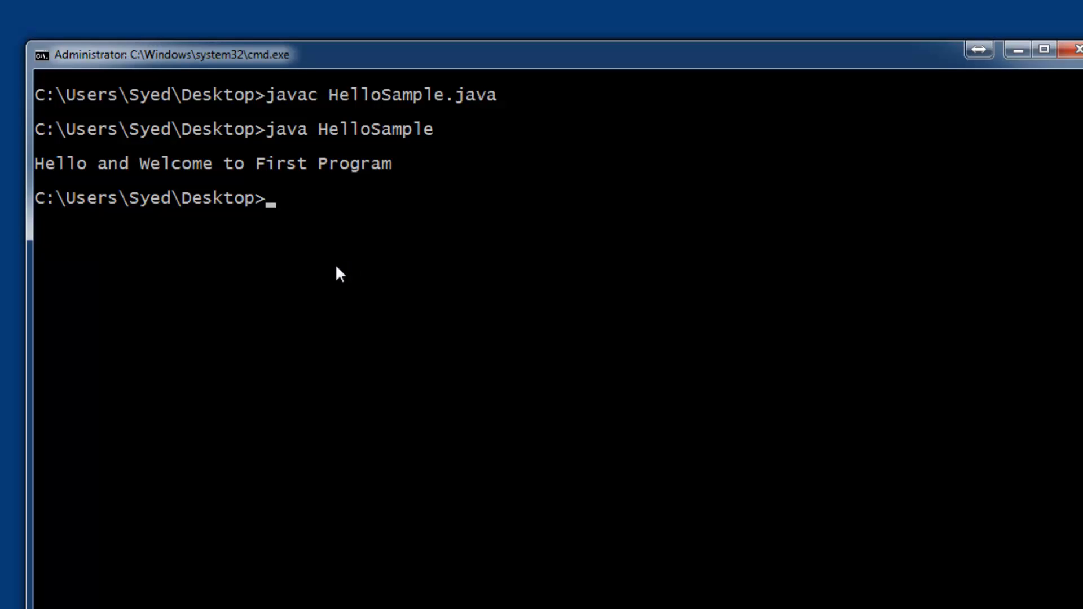